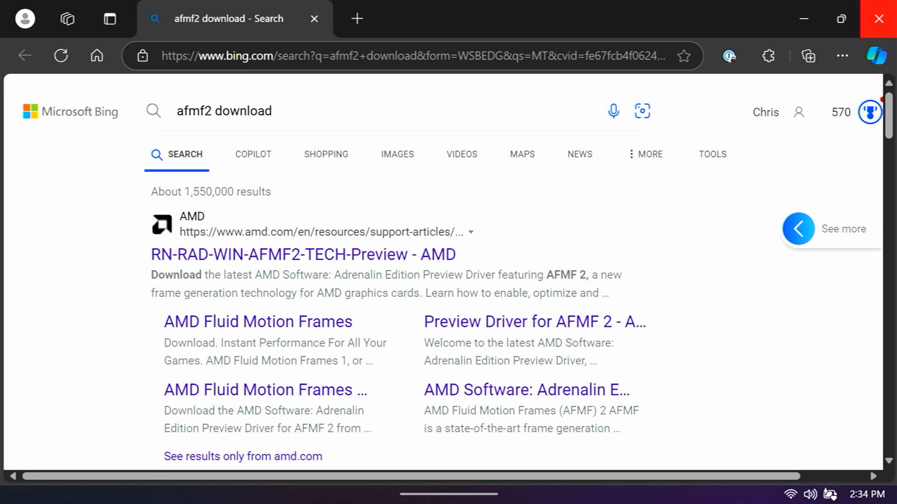
# Open the RN-RAD-WIN-AFMF2-TECH-Preview release notes result from AMD
pyautogui.click(302, 254)
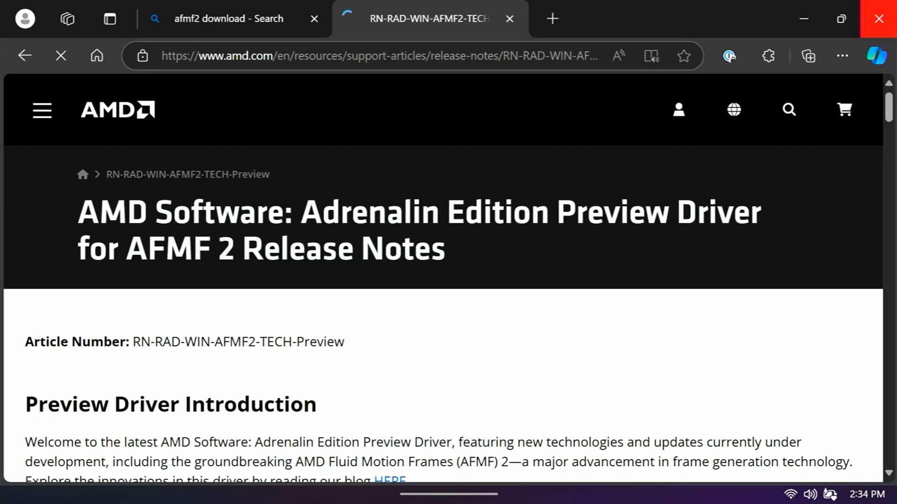
# Scroll the release notes to the Windows 10 & 11 64-bit installation package download link
pyautogui.scroll(-3)
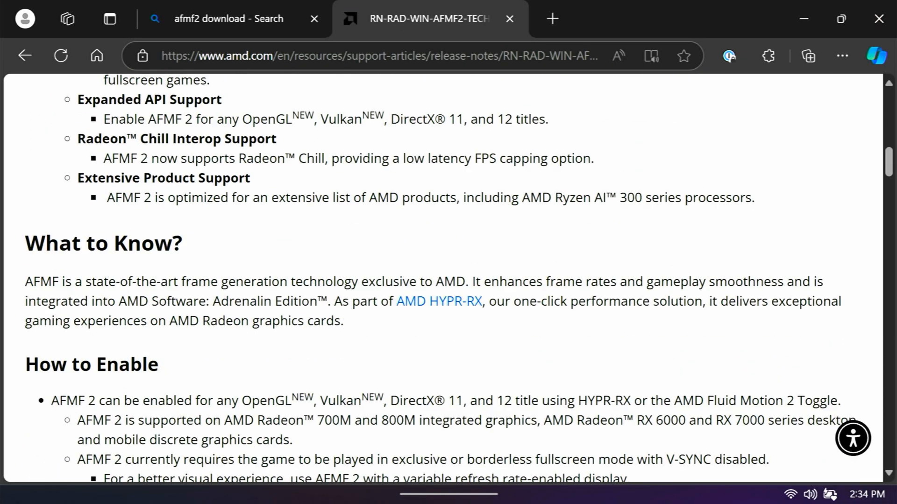
pyautogui.scroll(-3)
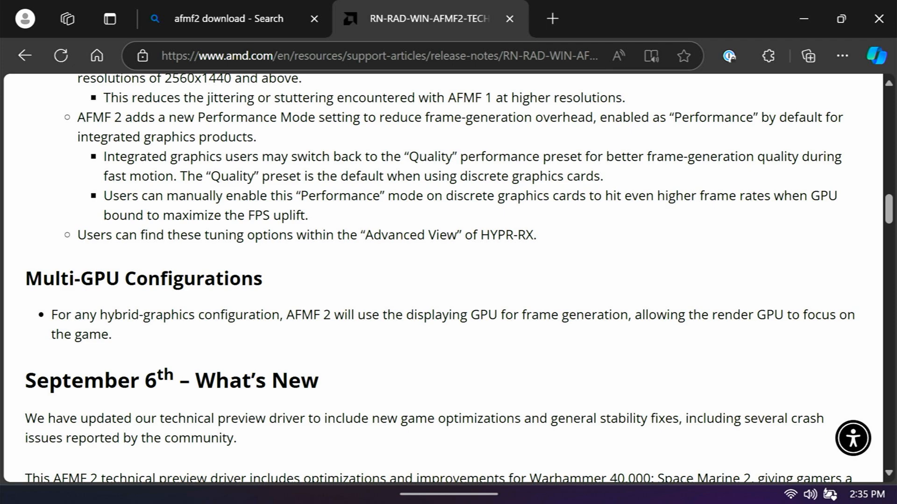
pyautogui.scroll(-3)
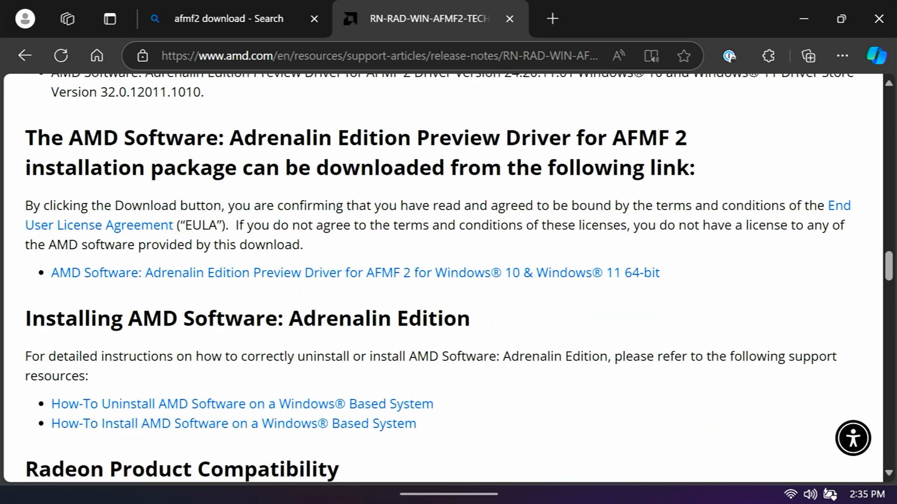
pyautogui.scroll(3)
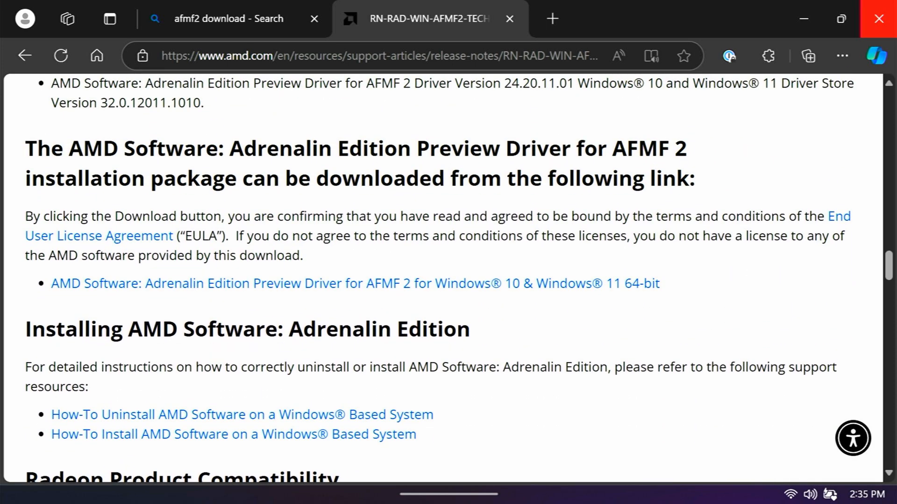
pyautogui.scroll(-3)
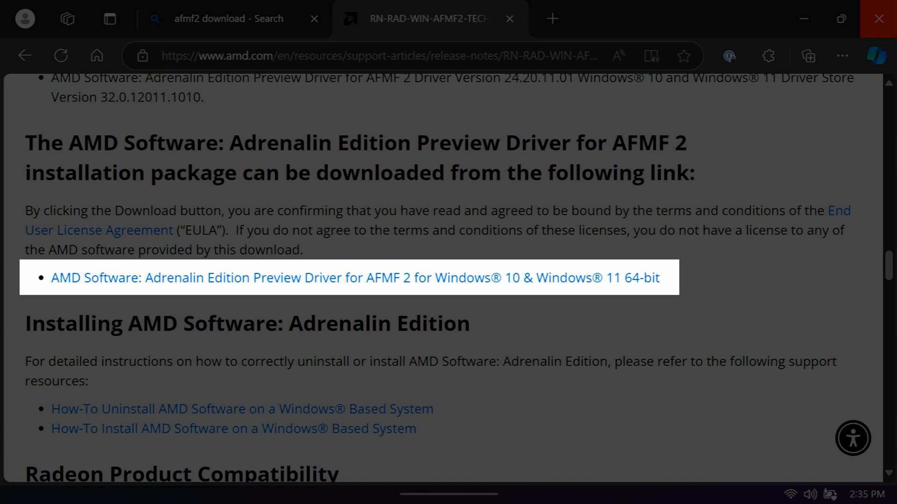
# Download the Windows 10 & 11 64-bit preview driver, saving it to a chosen location
pyautogui.click(355, 278)
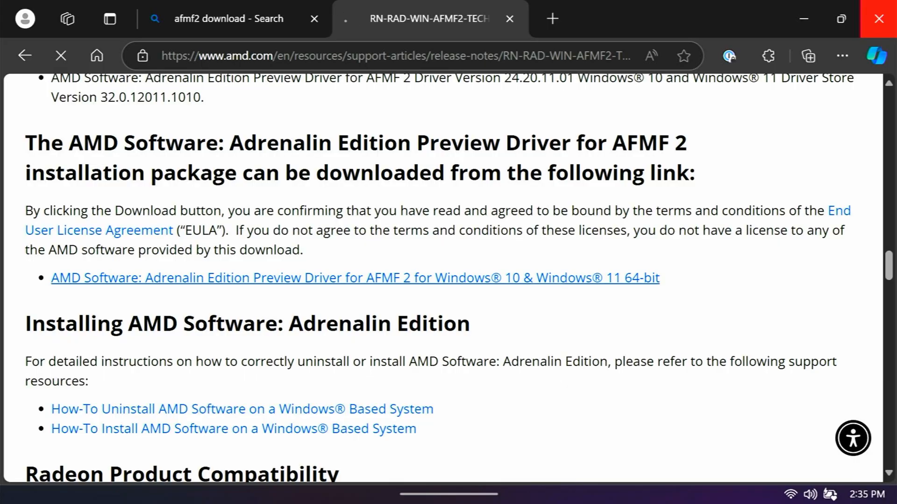
pyautogui.click(355, 277)
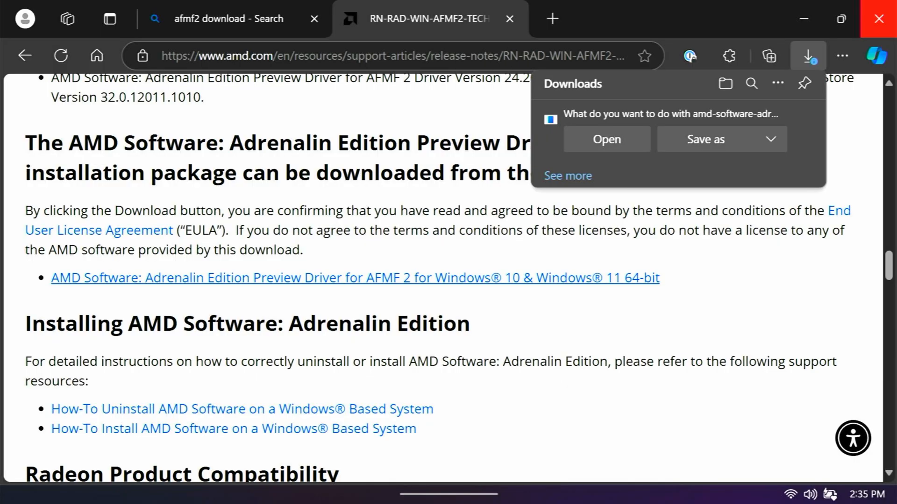
pyautogui.click(706, 140)
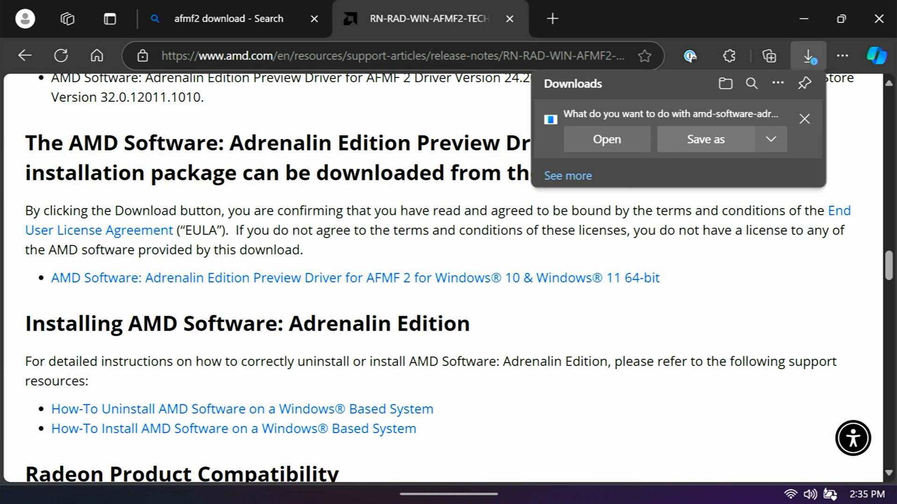
pyautogui.click(804, 119)
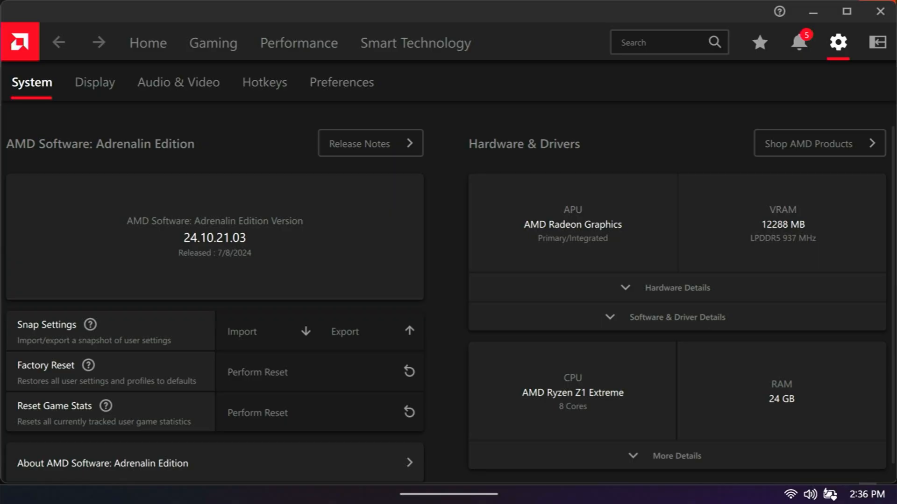
# Show the Gaming graphics settings where AMD Fluid Motion Frames is enabled
pyautogui.click(676, 318)
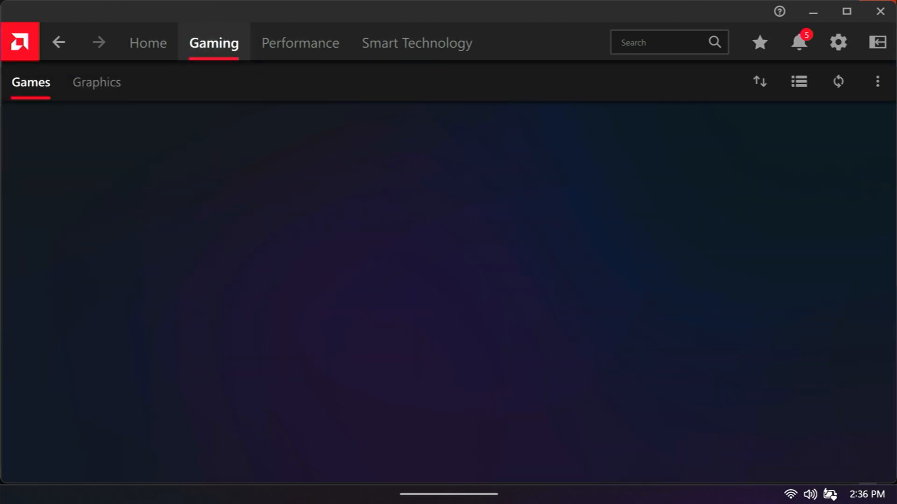
pyautogui.click(96, 83)
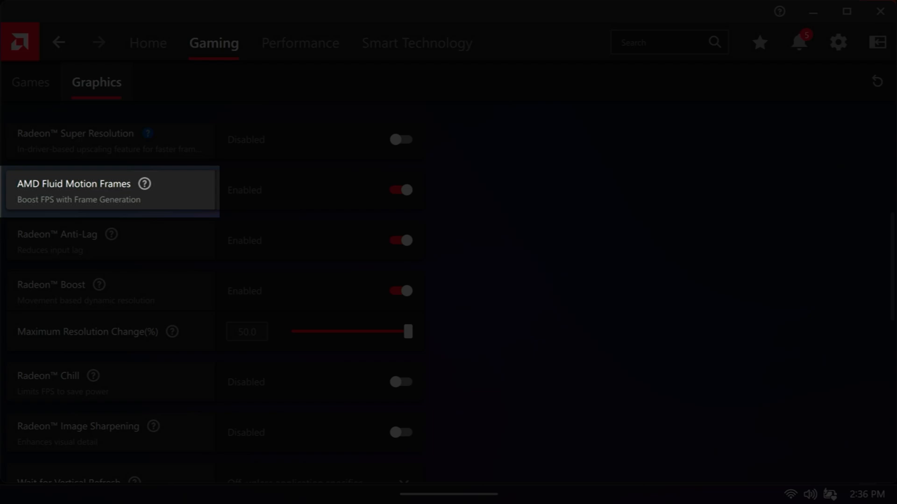
pyautogui.scroll(3)
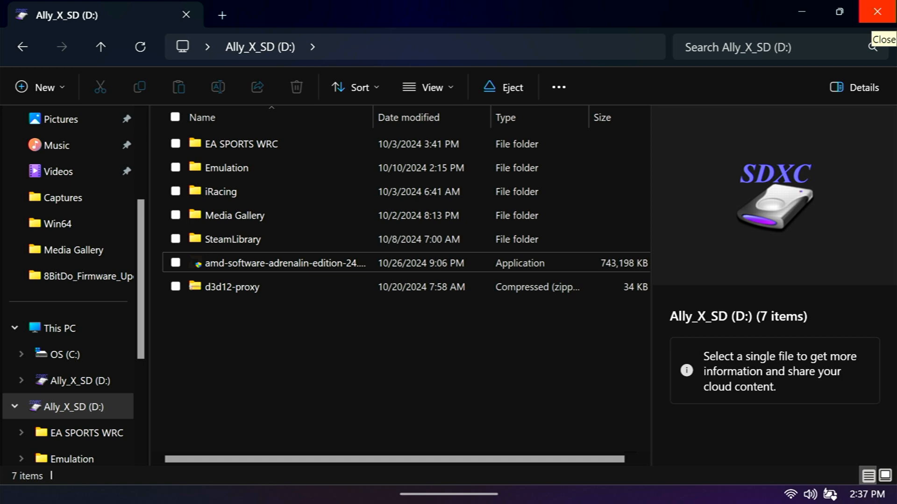
# Run the amd-software-adrenalin installer from D: with UAC approval, then view the OS (C:) drive
pyautogui.click(285, 262)
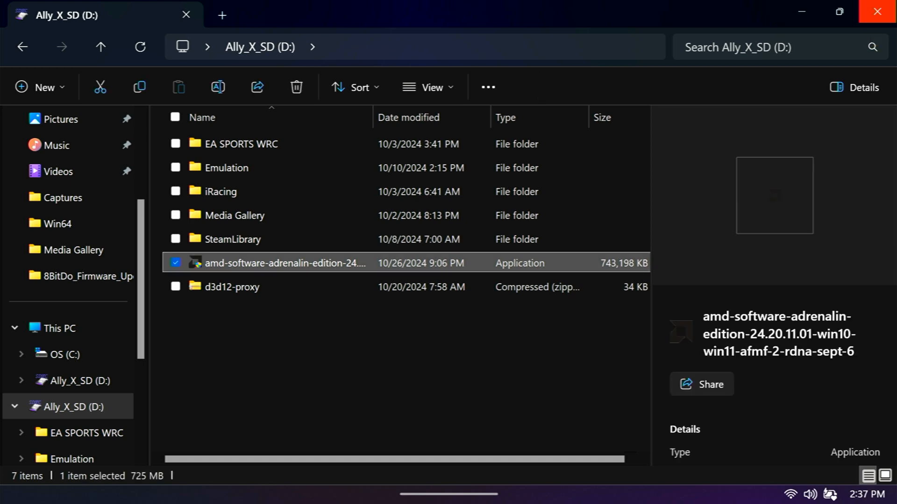
pyautogui.doubleClick(284, 263)
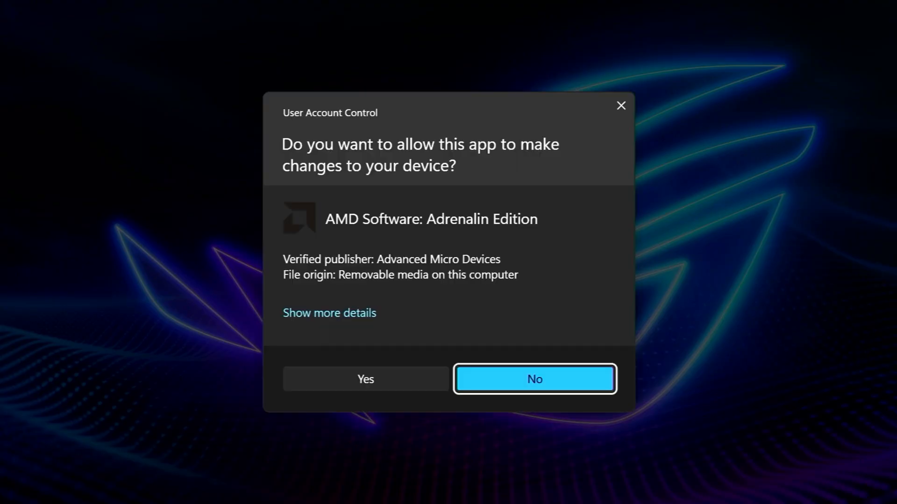
pyautogui.click(365, 379)
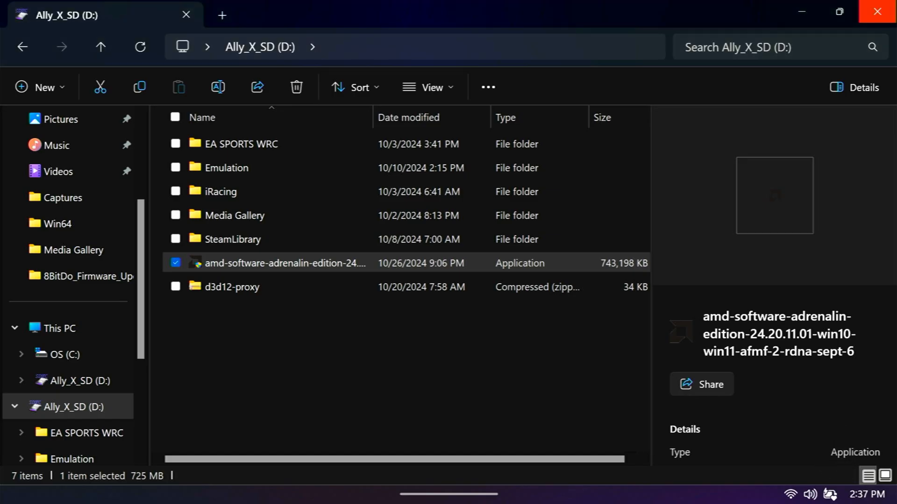
pyautogui.click(61, 354)
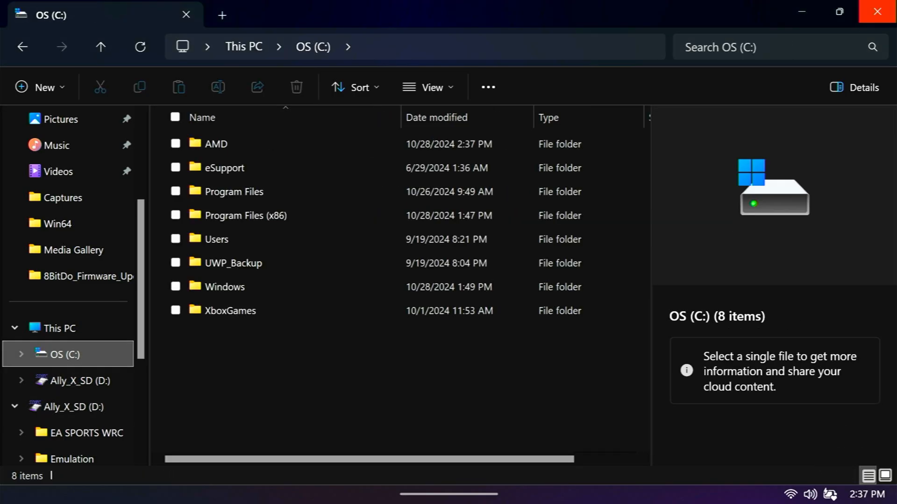
# Browse into C:\AMD\AMD-Software-Installer\Packages on the OS drive
pyautogui.click(74, 407)
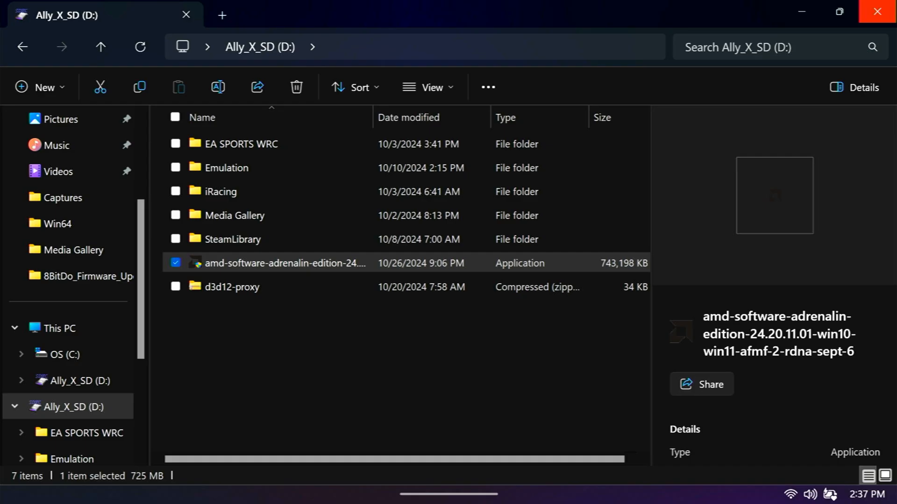
pyautogui.click(62, 354)
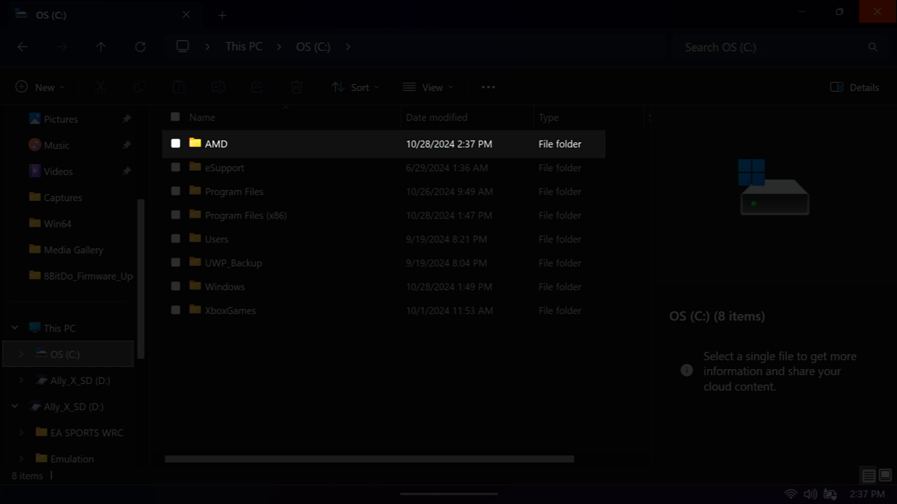
pyautogui.doubleClick(216, 144)
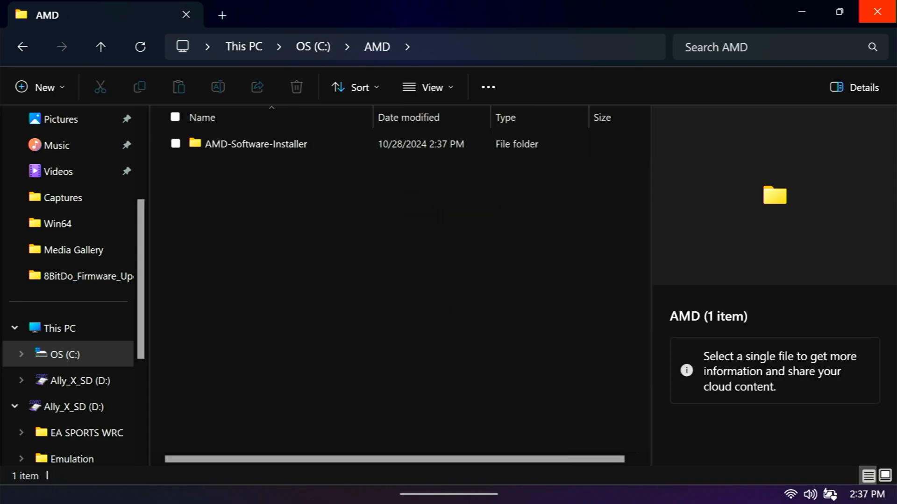
pyautogui.doubleClick(255, 144)
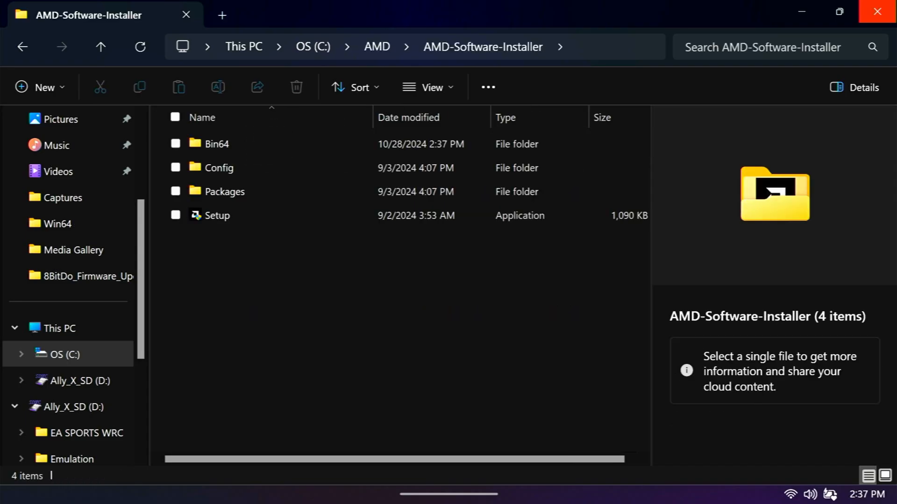
pyautogui.doubleClick(224, 191)
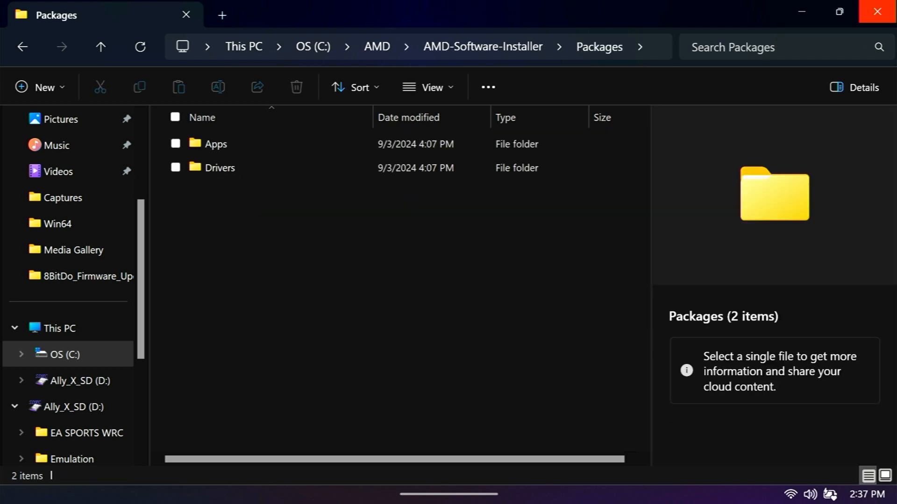
# Reach the Drivers\Display\WT6A_INF folder holding u0407173.inf
pyautogui.doubleClick(219, 168)
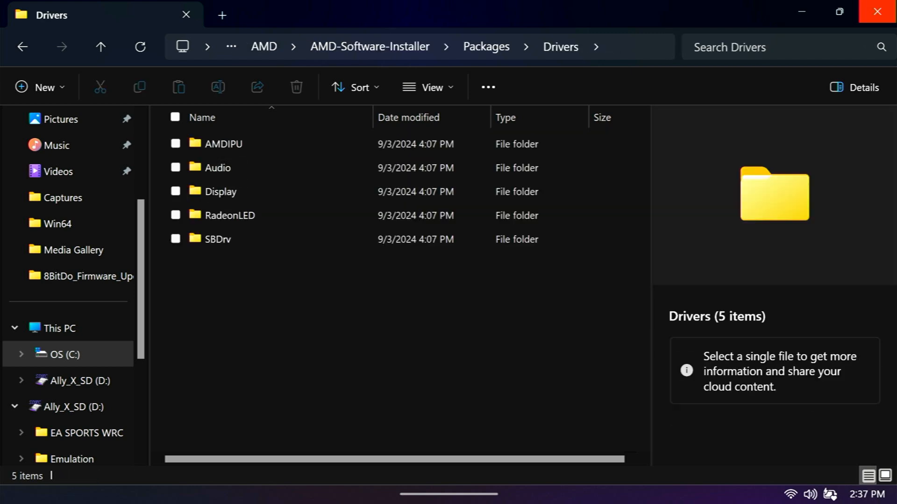
pyautogui.doubleClick(221, 191)
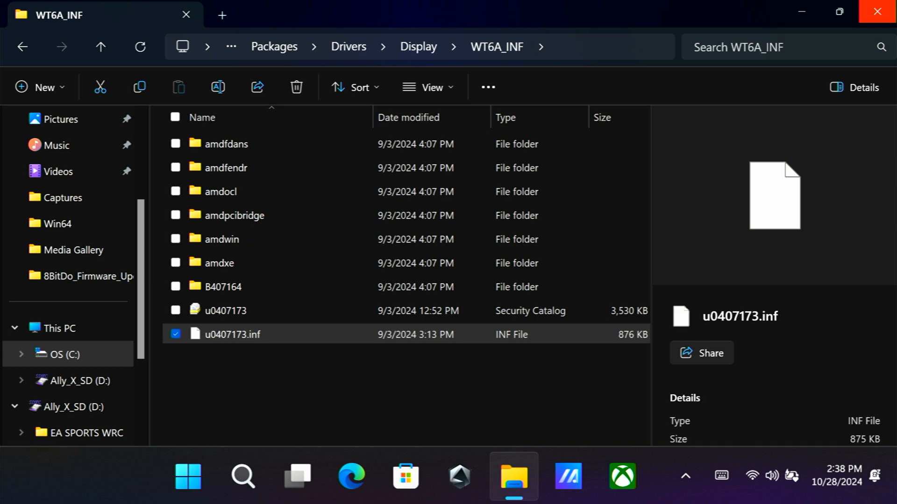
pyautogui.click(187, 475)
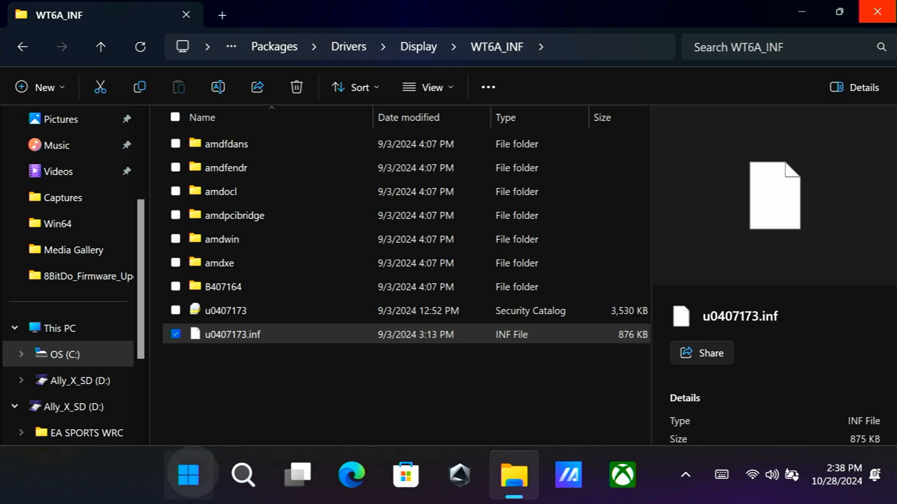
# Launch Device Manager from the Start menu and bring up actions for AMD Radeon Graphics under Display adapters
pyautogui.rightClick(188, 475)
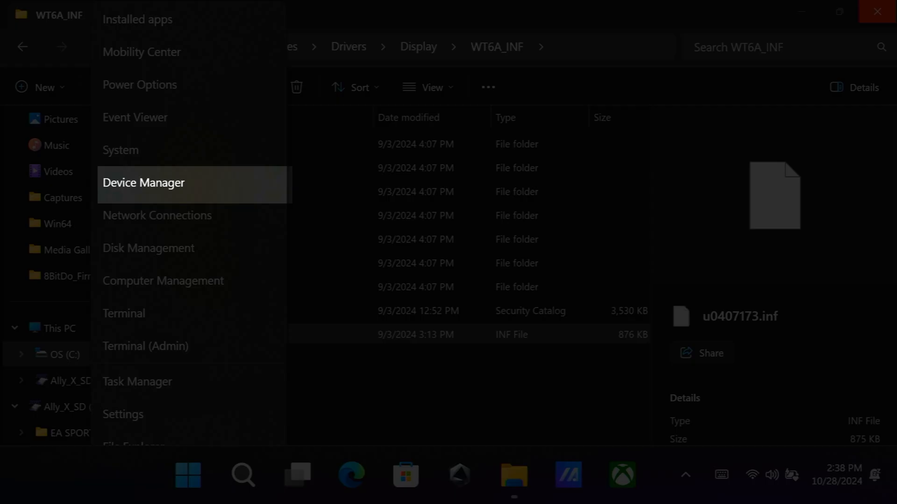
pyautogui.click(144, 182)
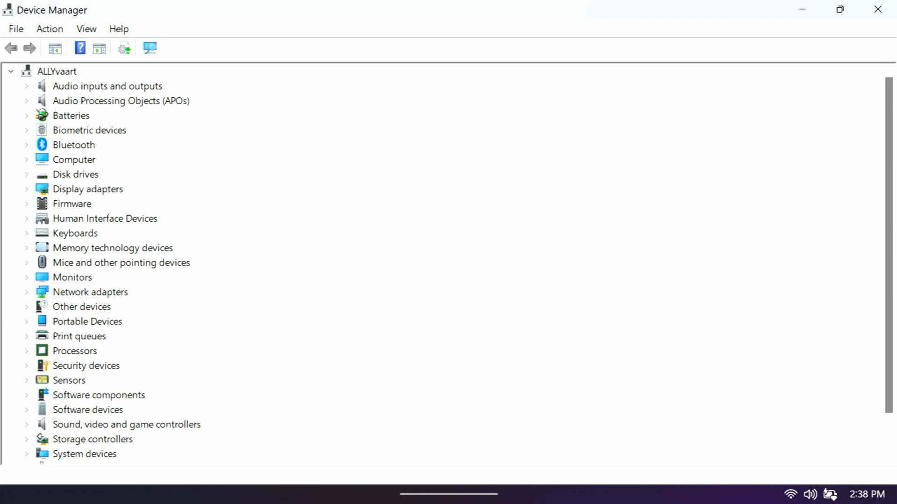
pyautogui.click(87, 189)
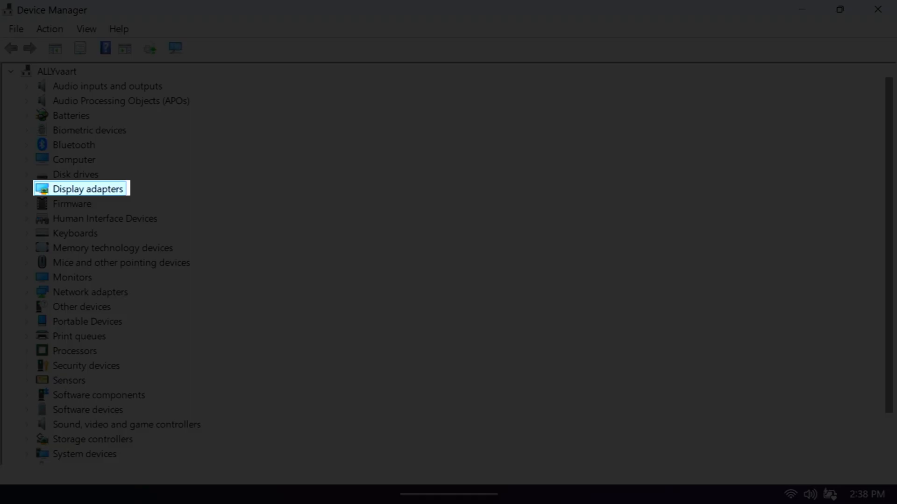
pyautogui.rightClick(109, 203)
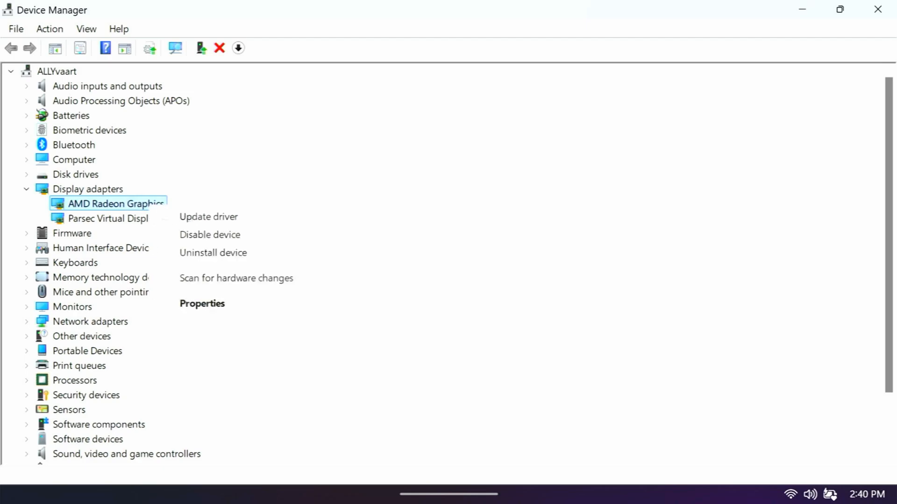
pyautogui.moveTo(208, 216)
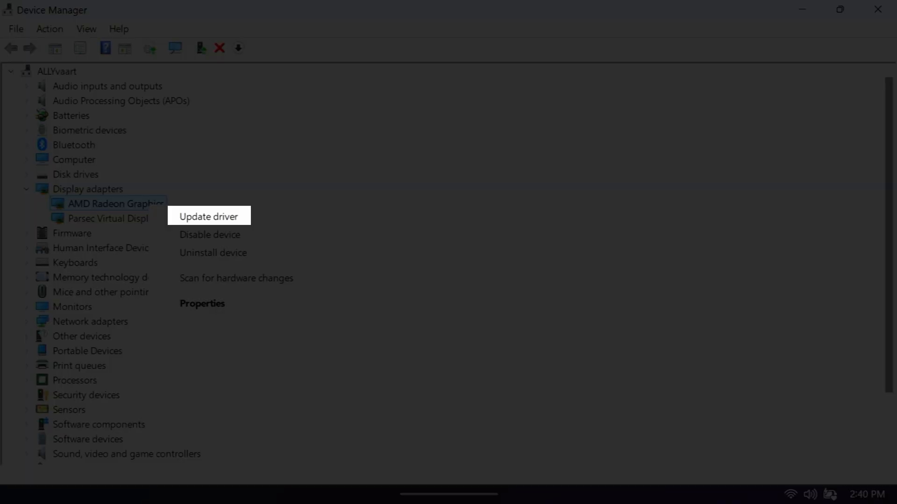
# Update the driver by browsing manually, picking from a list and choosing Have Disk
pyautogui.click(208, 215)
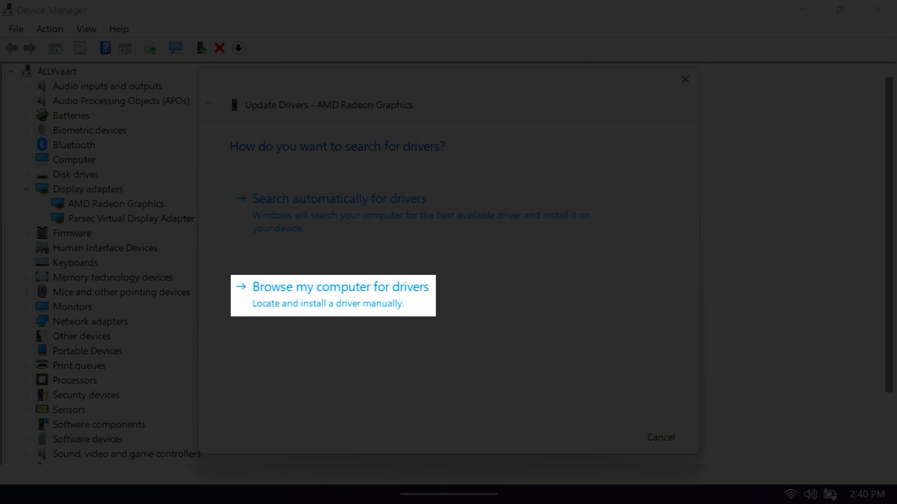
pyautogui.click(340, 287)
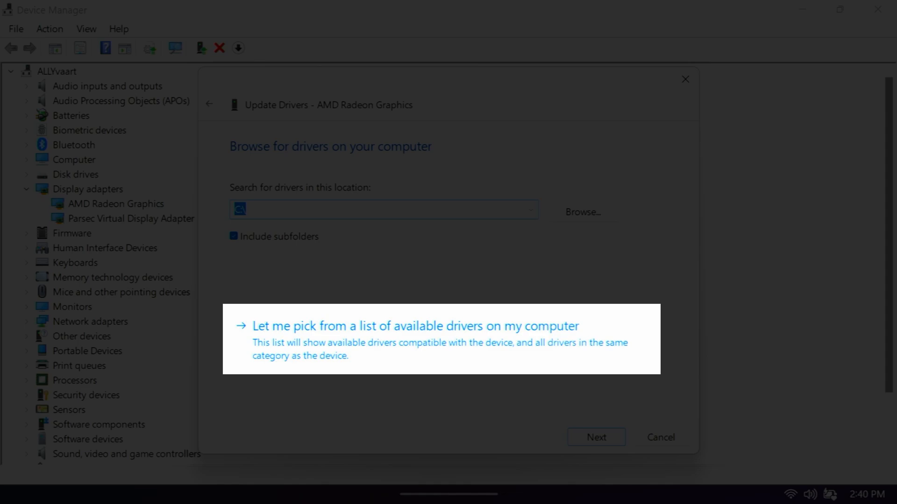
pyautogui.click(414, 326)
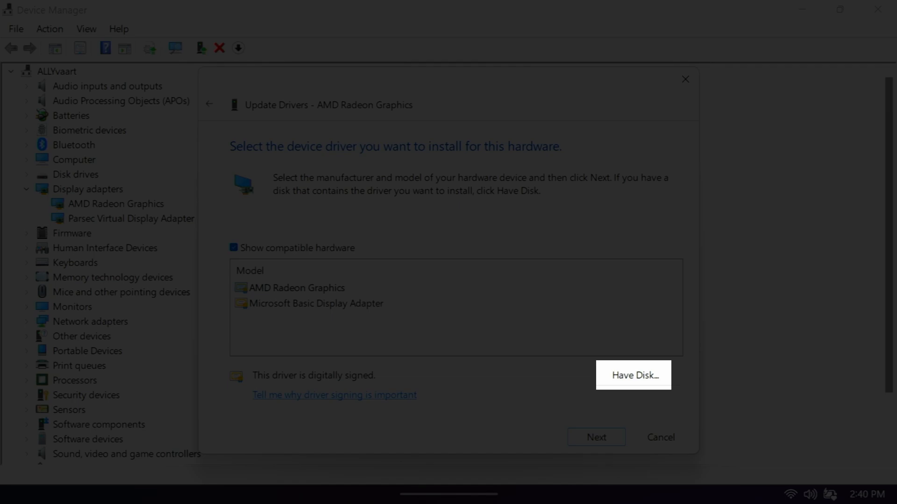
pyautogui.click(633, 376)
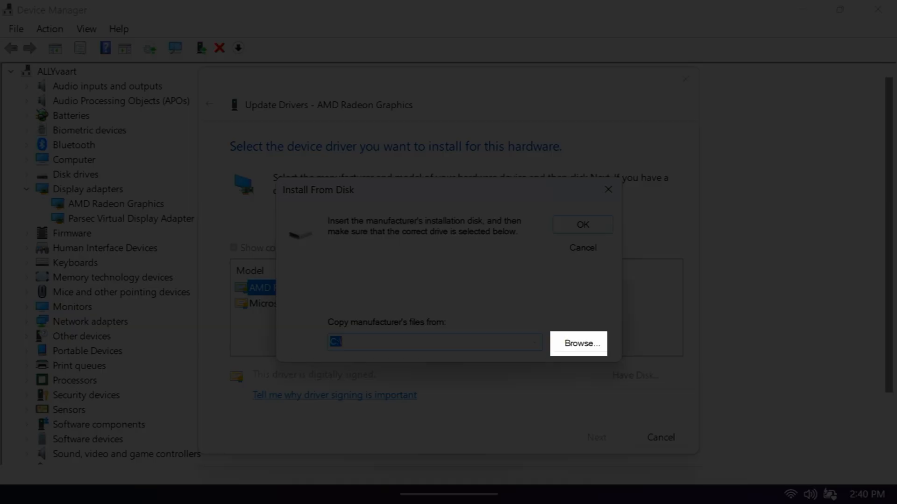
# Browse to C:\AMD\...\Drivers\Display\WT6A_INF and choose u0407173.inf as the driver file
pyautogui.click(579, 343)
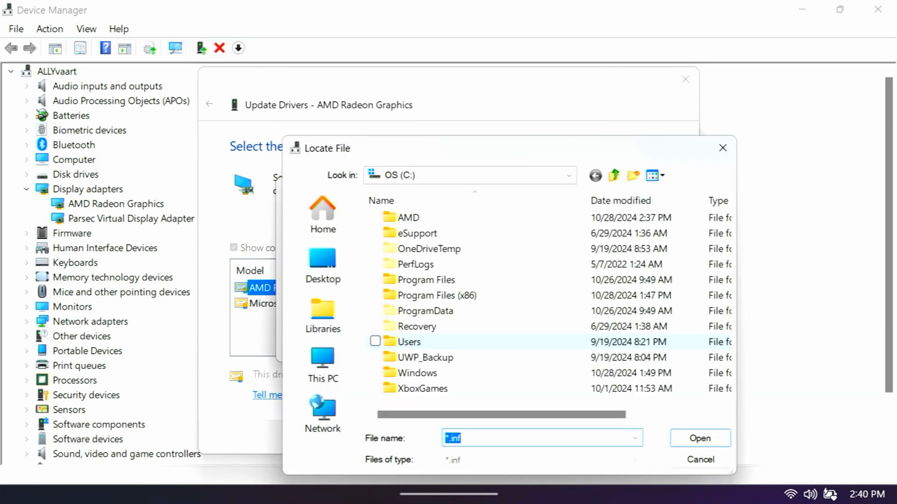
pyautogui.click(409, 217)
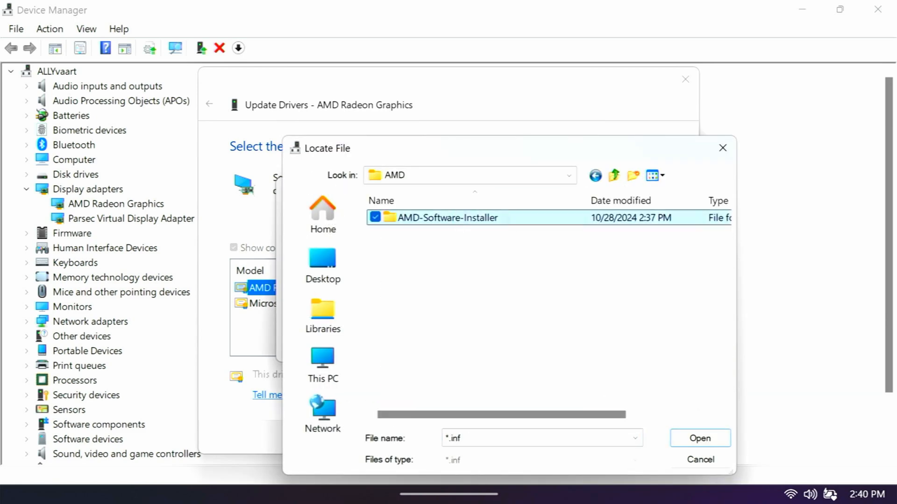
pyautogui.doubleClick(438, 218)
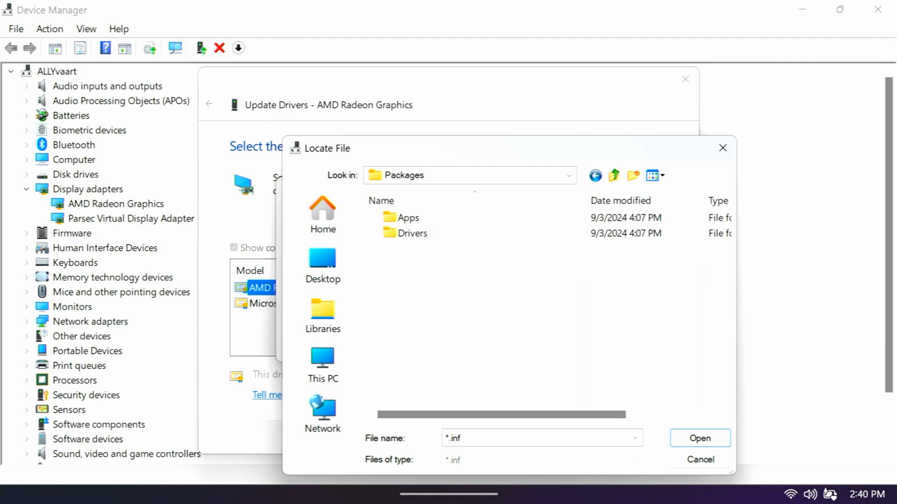
pyautogui.doubleClick(411, 233)
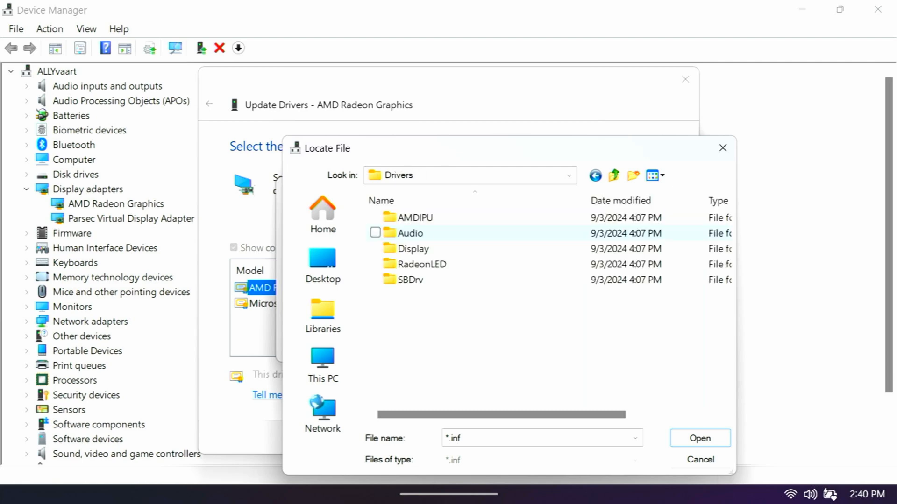
pyautogui.click(414, 249)
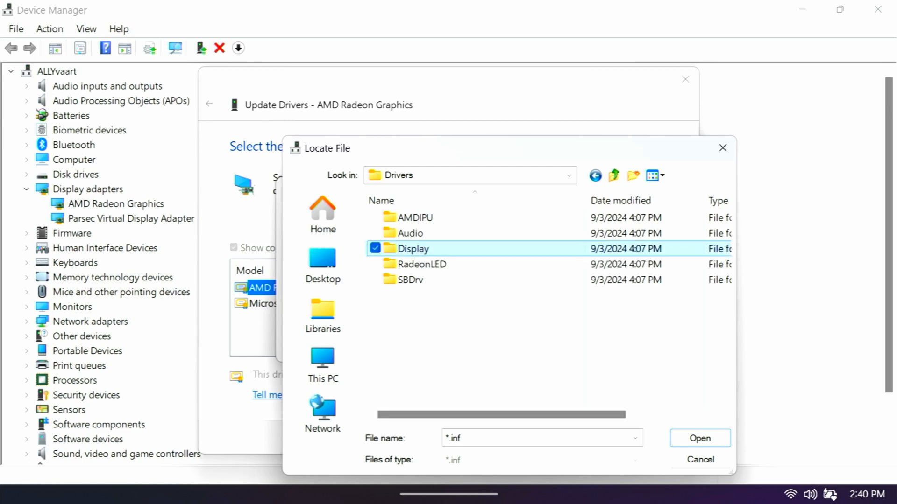
pyautogui.doubleClick(414, 248)
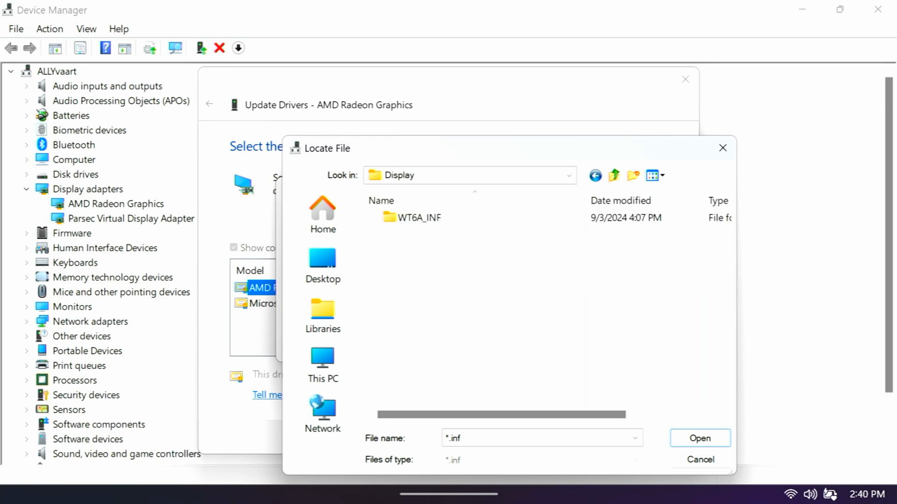
pyautogui.doubleClick(420, 218)
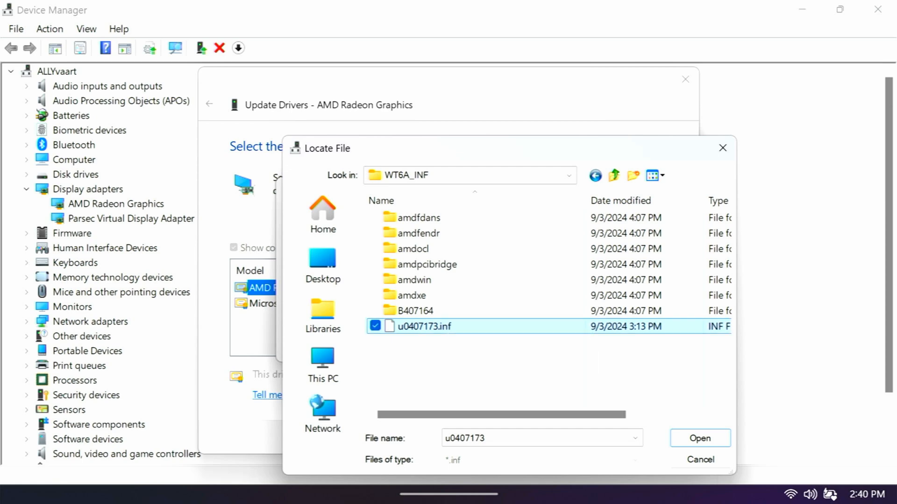
pyautogui.click(699, 438)
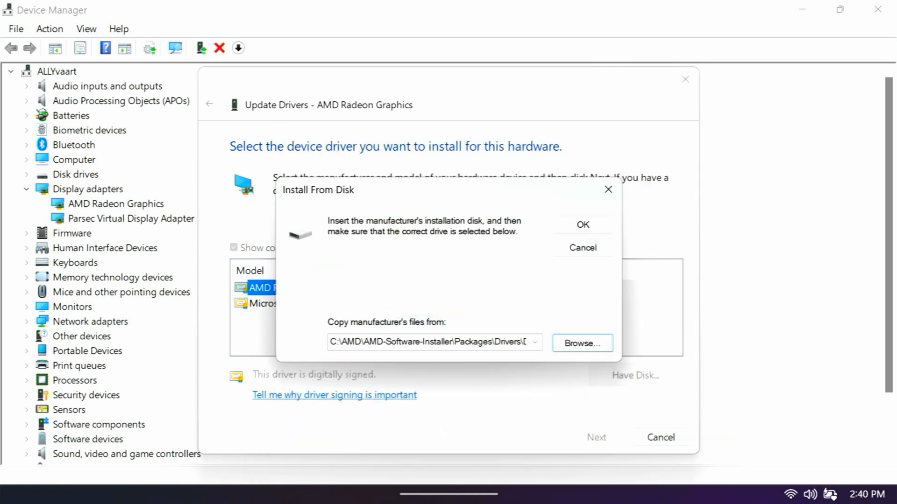
# Install AMD Radeon 780M Graphics despite the compatibility warning and close the success confirmation
pyautogui.click(581, 225)
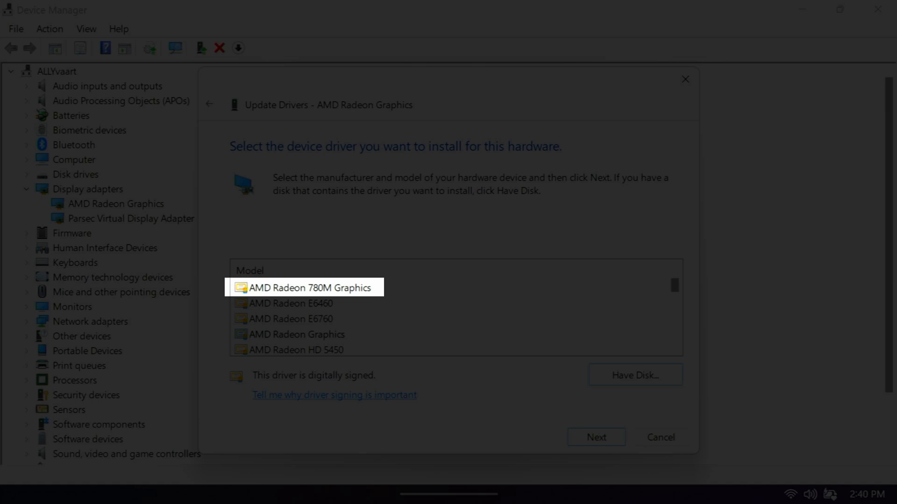
pyautogui.click(306, 288)
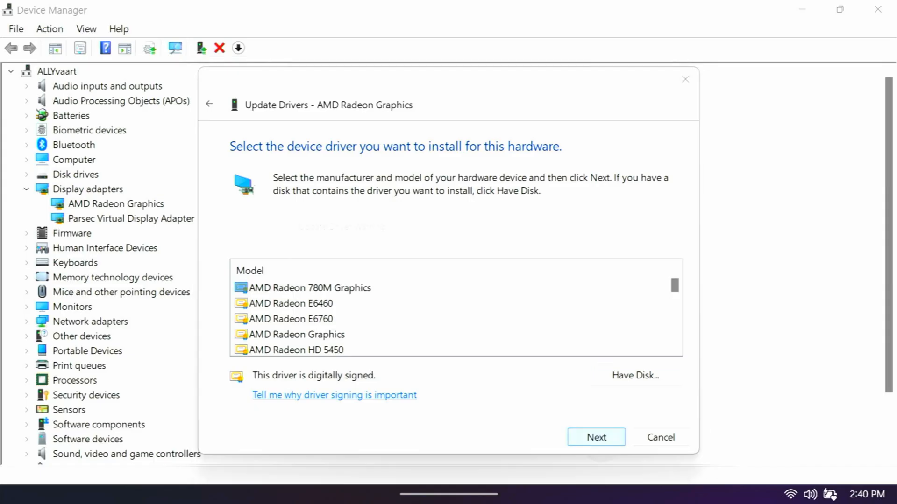
pyautogui.click(595, 437)
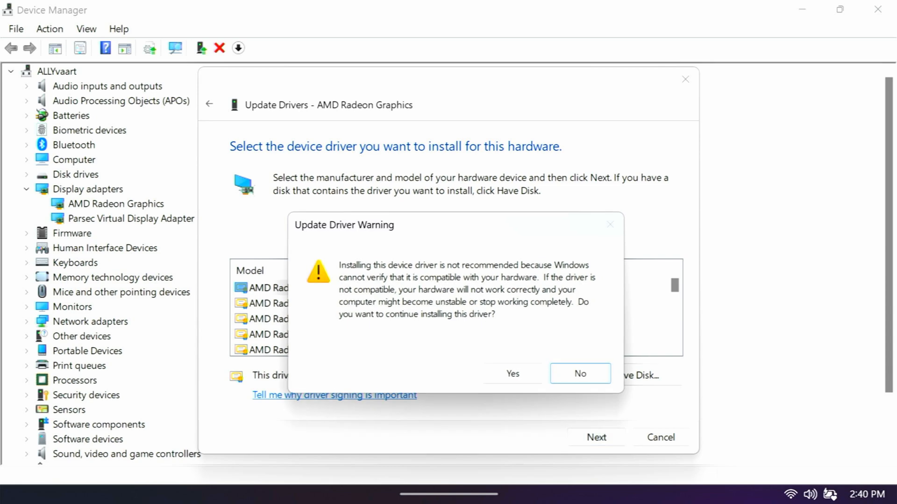
pyautogui.click(511, 374)
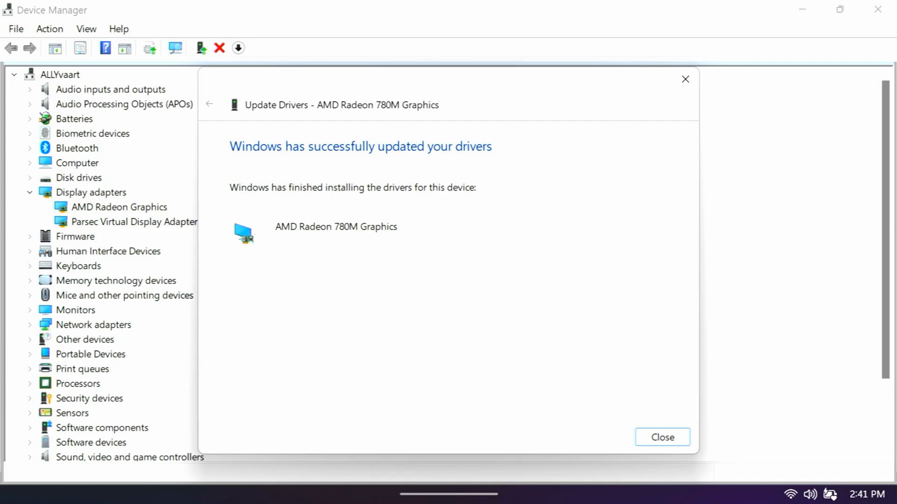
pyautogui.click(662, 437)
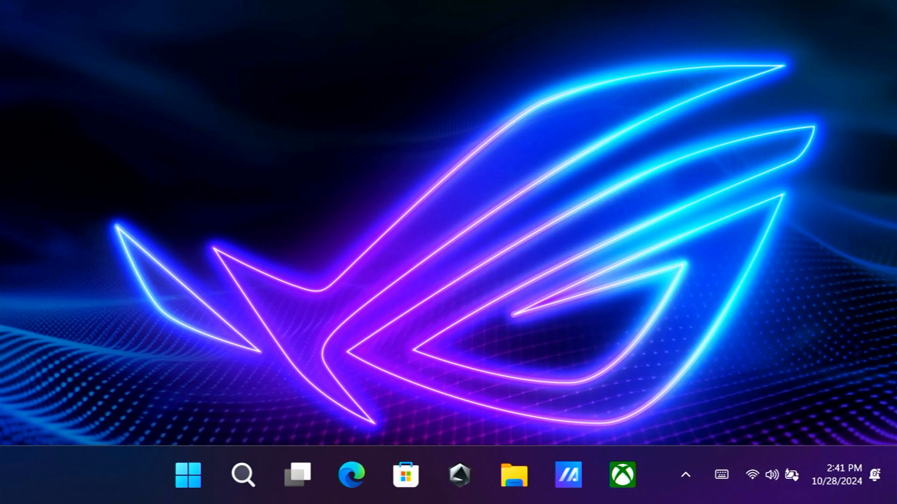
# Uninstall AMD Software from the Installed apps list and confirm its removal
pyautogui.click(243, 474)
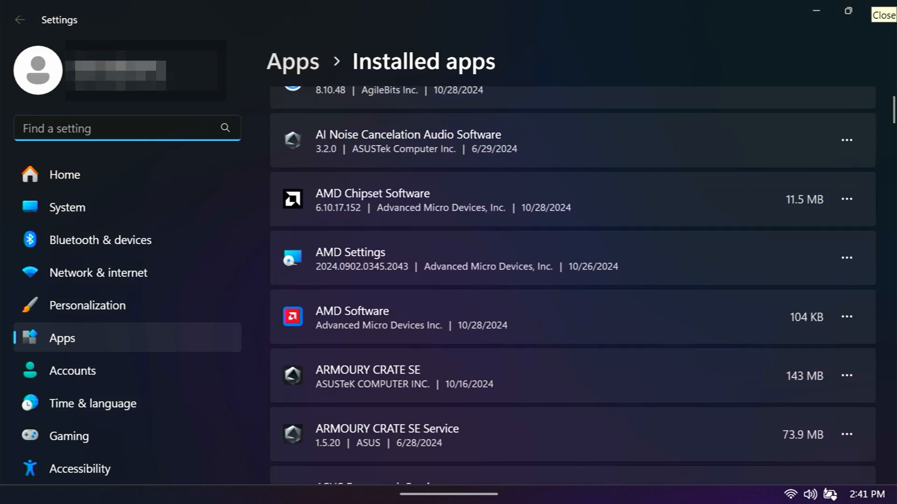
pyautogui.scroll(-3)
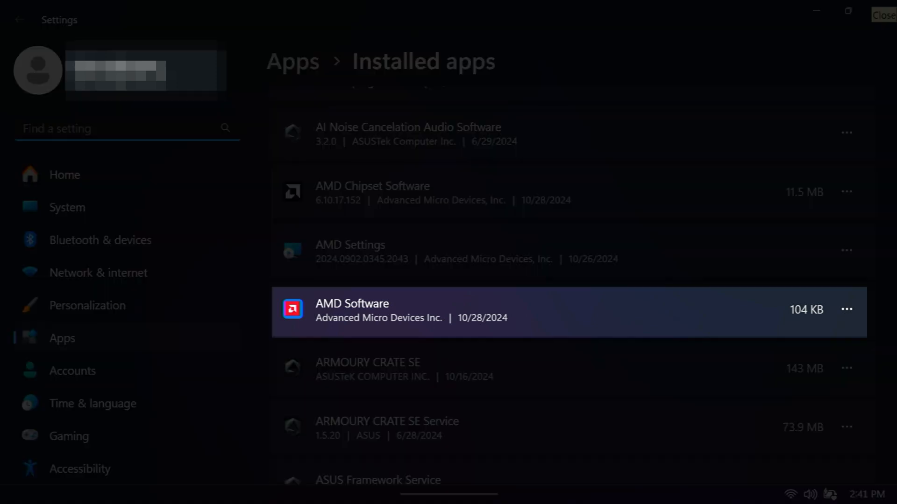
pyautogui.click(847, 309)
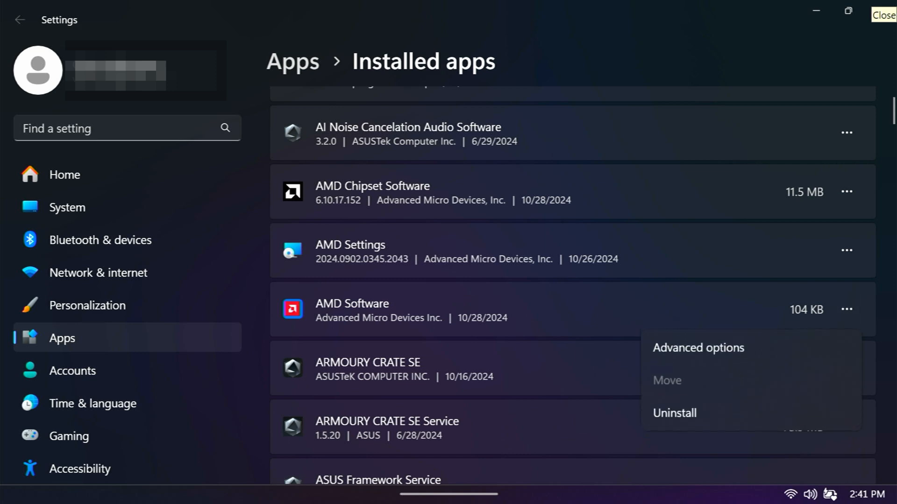
pyautogui.click(673, 413)
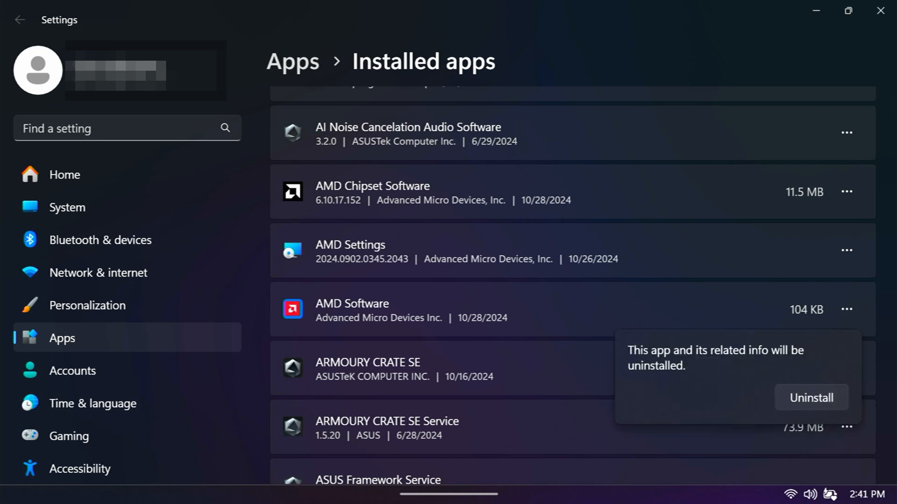
pyautogui.click(809, 398)
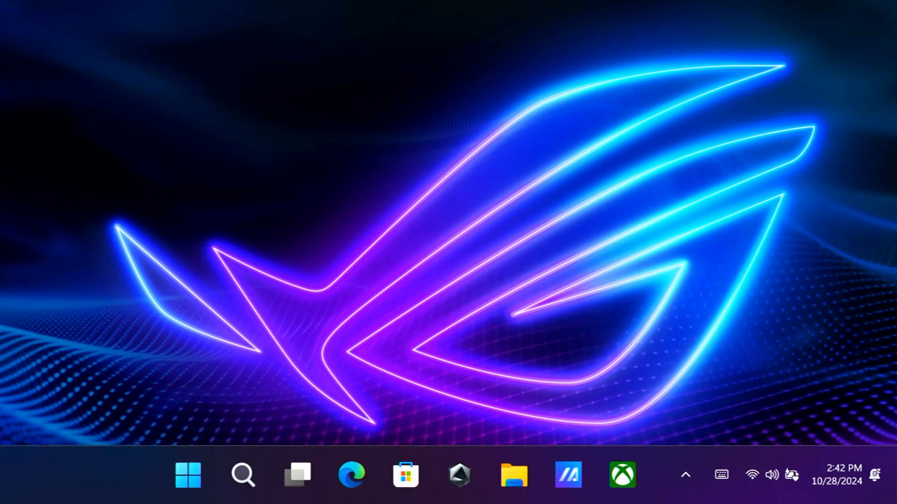
# Browse to C:\AMD\AMD-Software-Installer\Packages\Drivers\Display in File Explorer
pyautogui.click(514, 475)
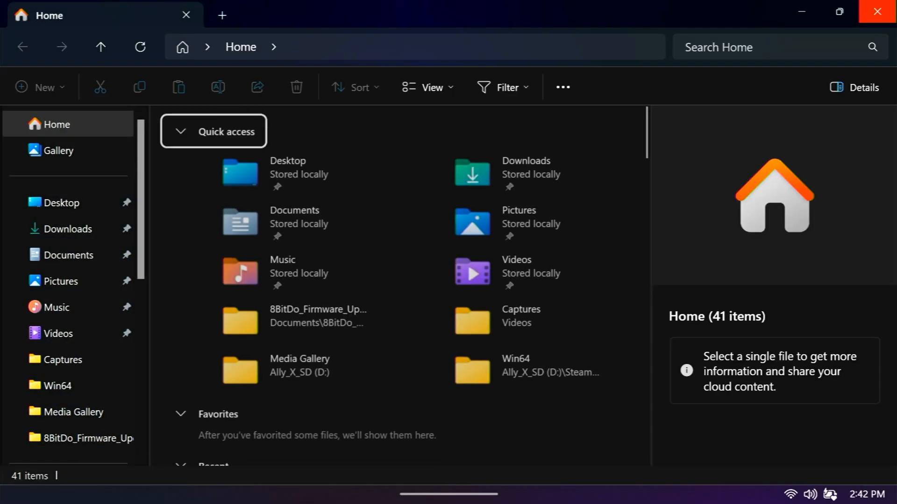
pyautogui.scroll(-3)
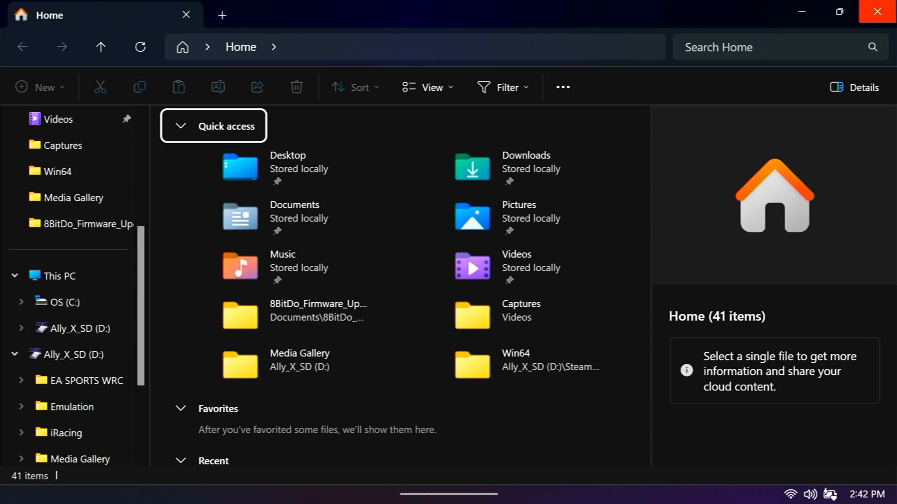
pyautogui.click(63, 302)
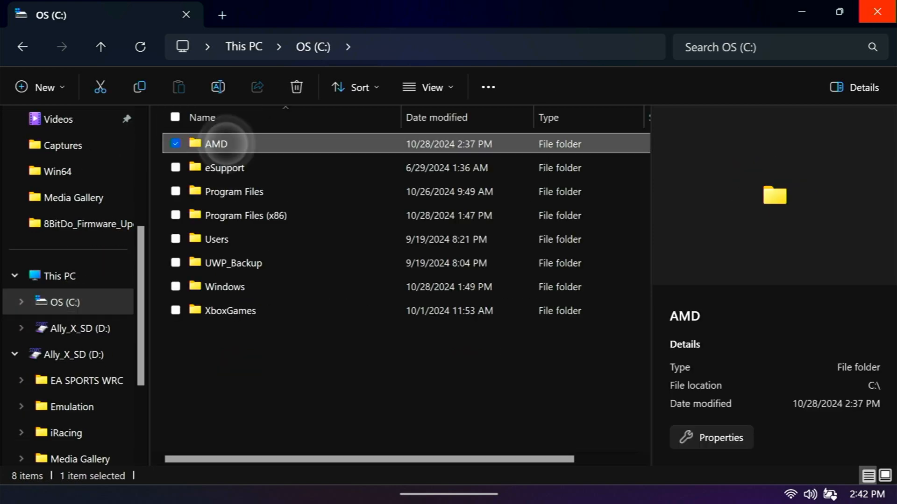
pyautogui.doubleClick(216, 144)
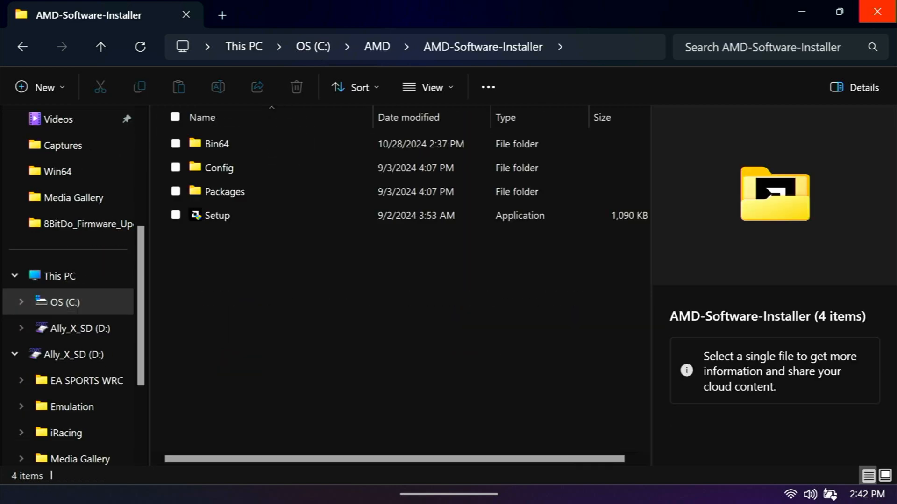
pyautogui.doubleClick(224, 191)
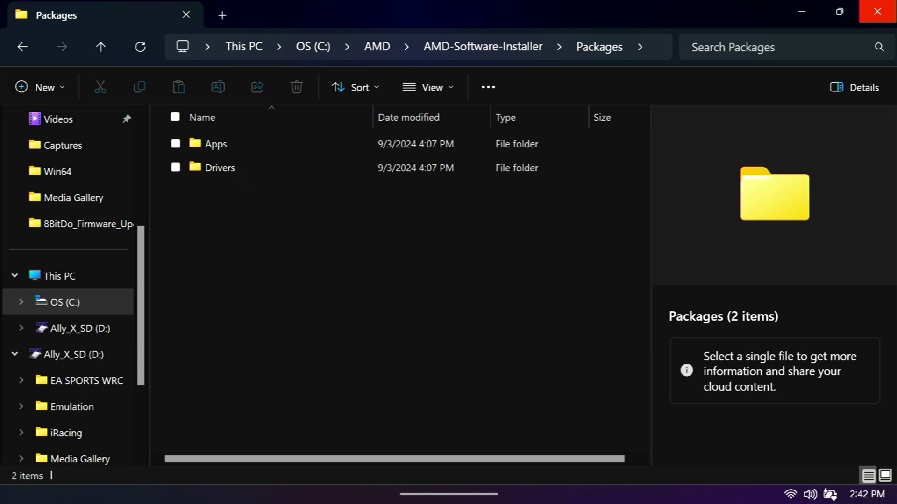
pyautogui.doubleClick(219, 167)
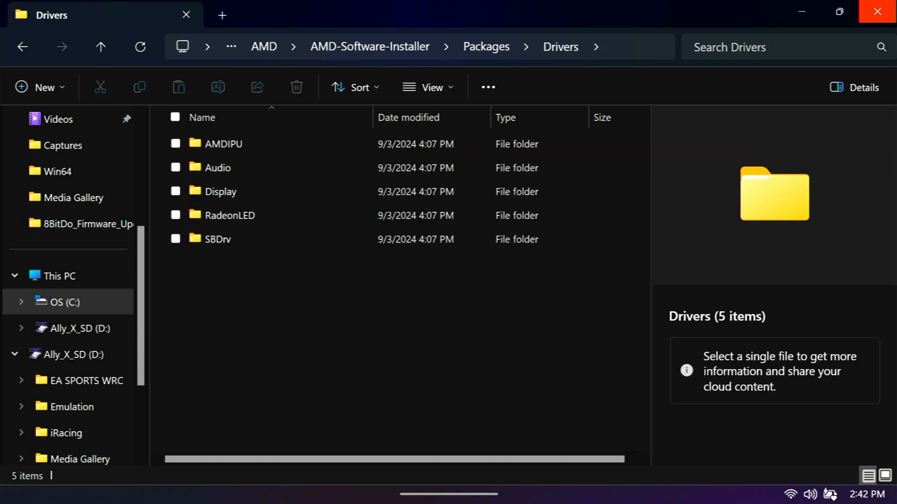
pyautogui.doubleClick(220, 192)
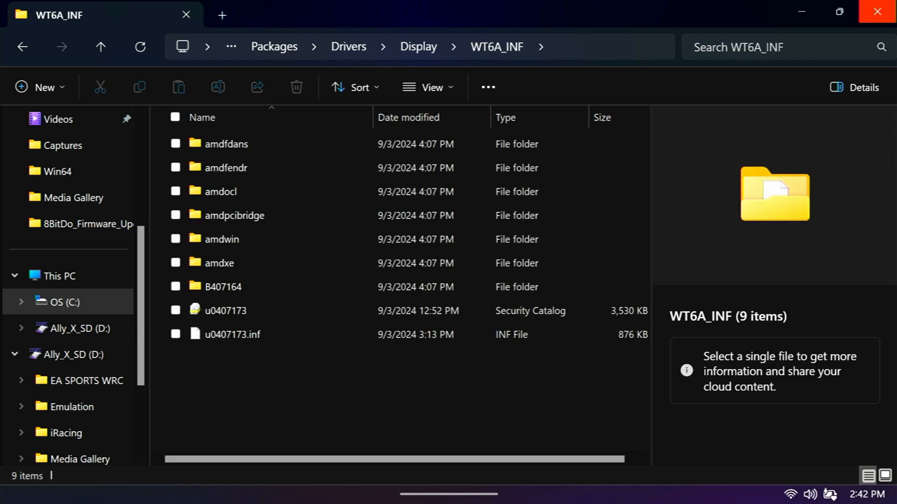
# Inside WT6A_INF\B407164, select the ccc2_install application
pyautogui.doubleClick(224, 287)
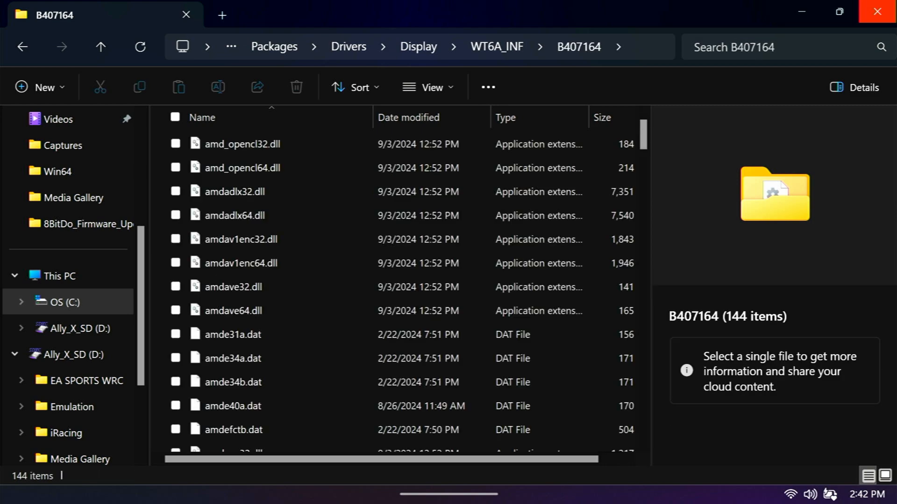
pyautogui.scroll(-3)
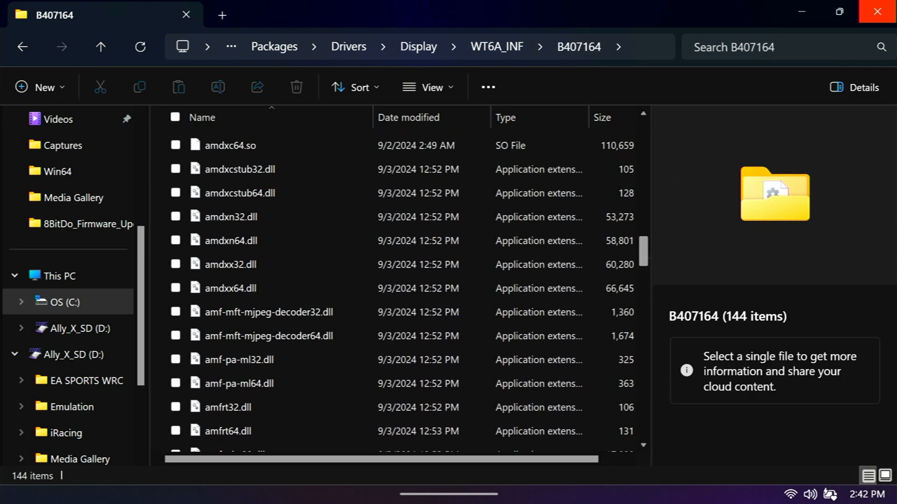
pyautogui.scroll(-3)
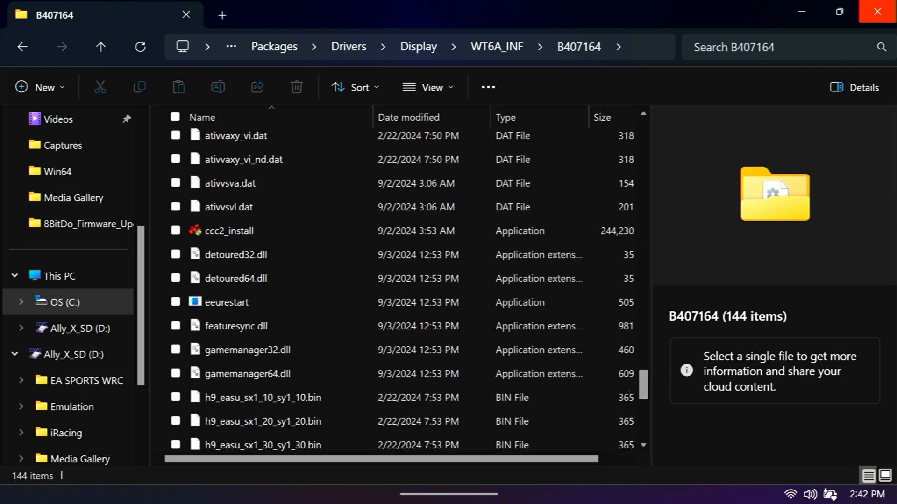
pyautogui.click(230, 231)
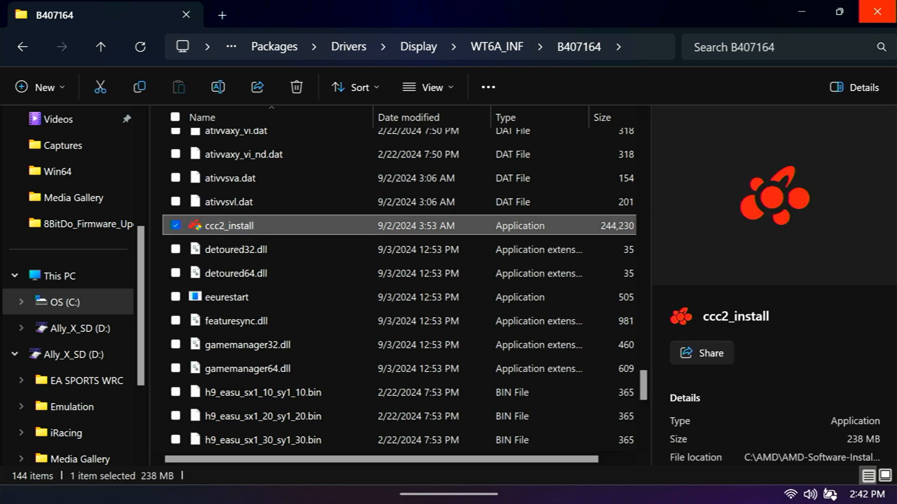
# Run ccc2_install with admin permission until Completed, then close the setup
pyautogui.doubleClick(230, 225)
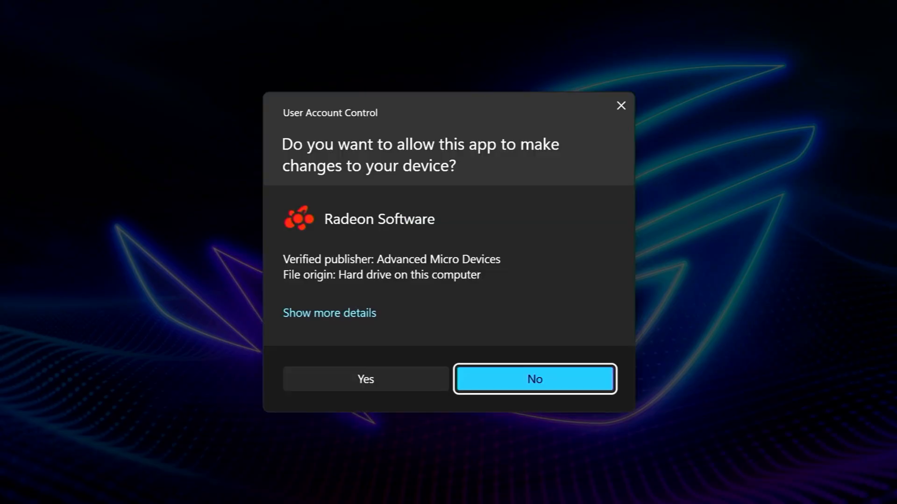
pyautogui.click(365, 380)
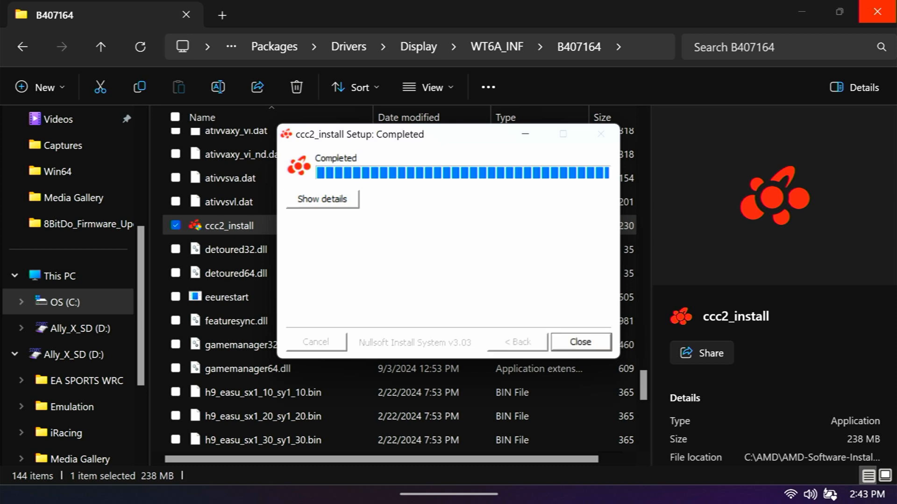
pyautogui.click(579, 342)
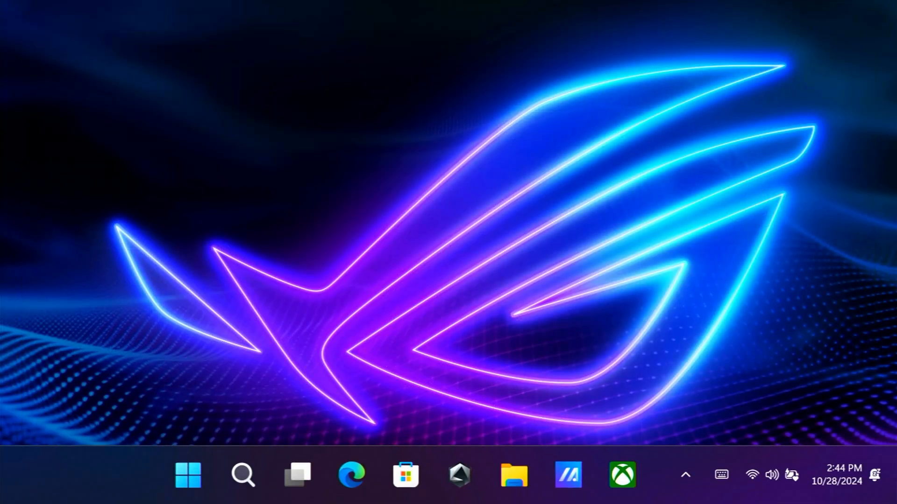
# Reveal the hidden notification-area icons, including the AMD Radeon Software icon
pyautogui.click(188, 475)
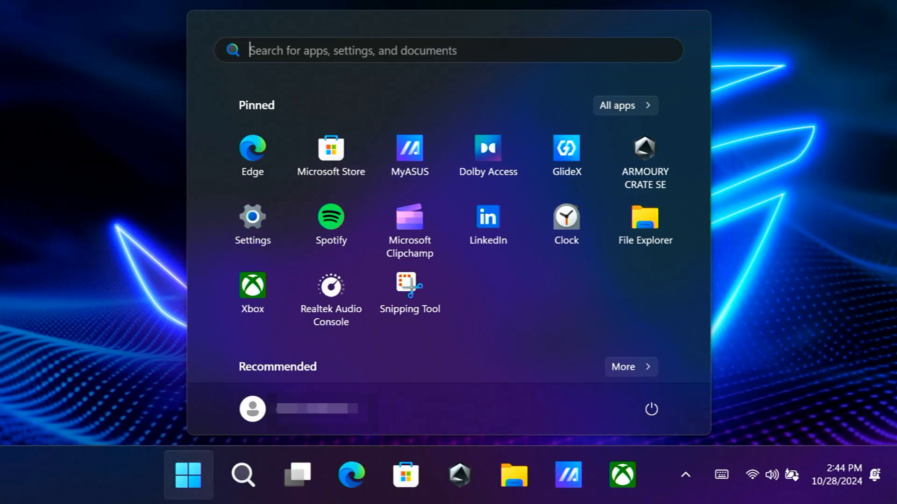
pyautogui.click(650, 409)
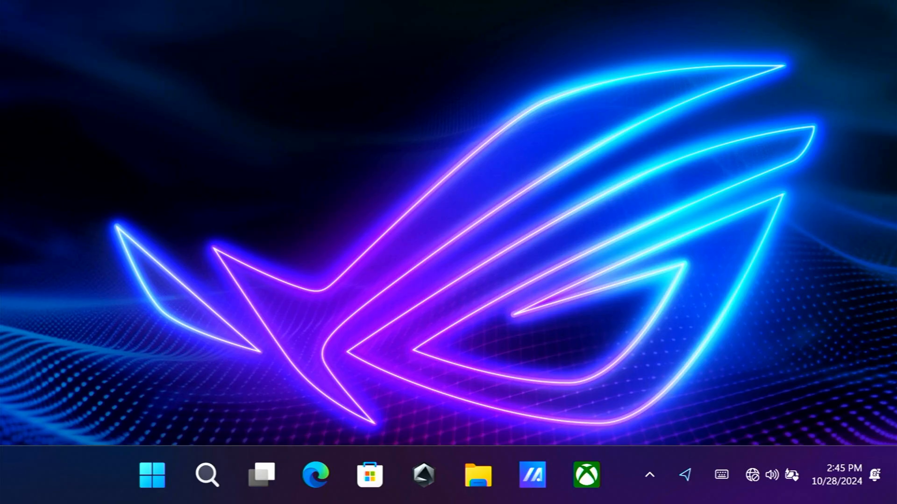
pyautogui.click(422, 476)
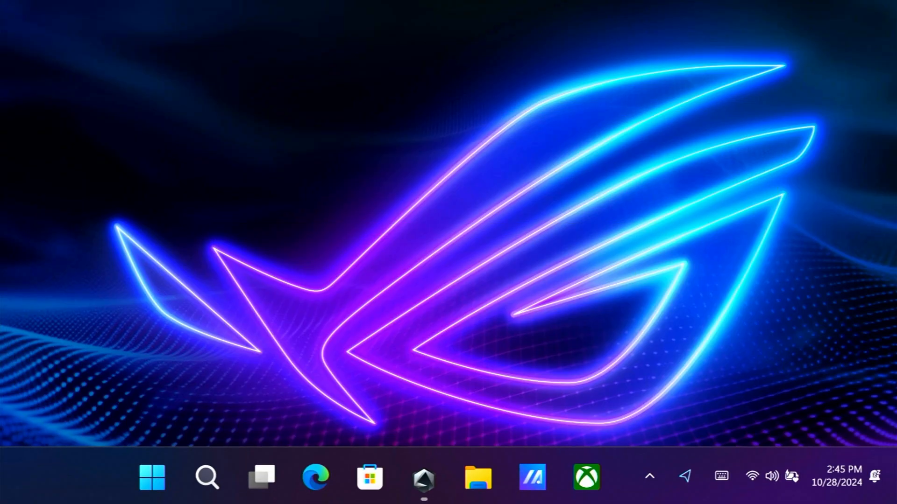
pyautogui.click(648, 476)
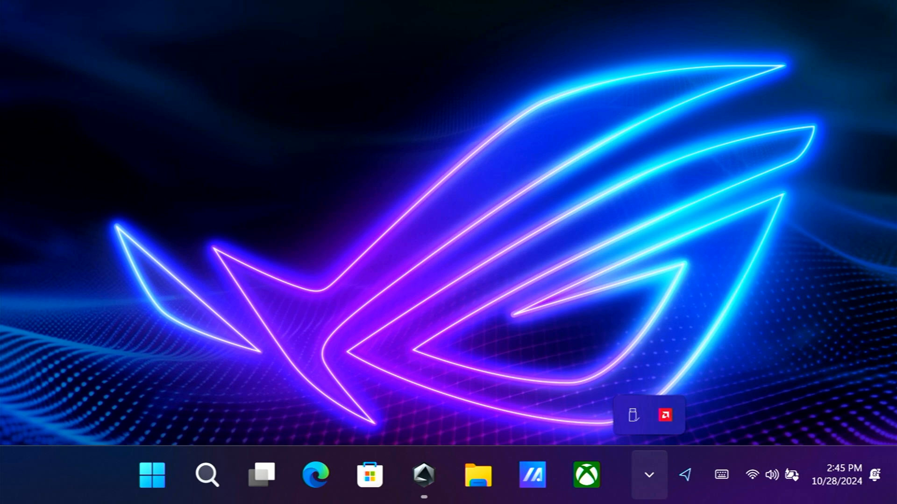
# Launch Adrenalin from its tray icon and show System info with version 24.20.11.01 and driver details
pyautogui.rightClick(665, 415)
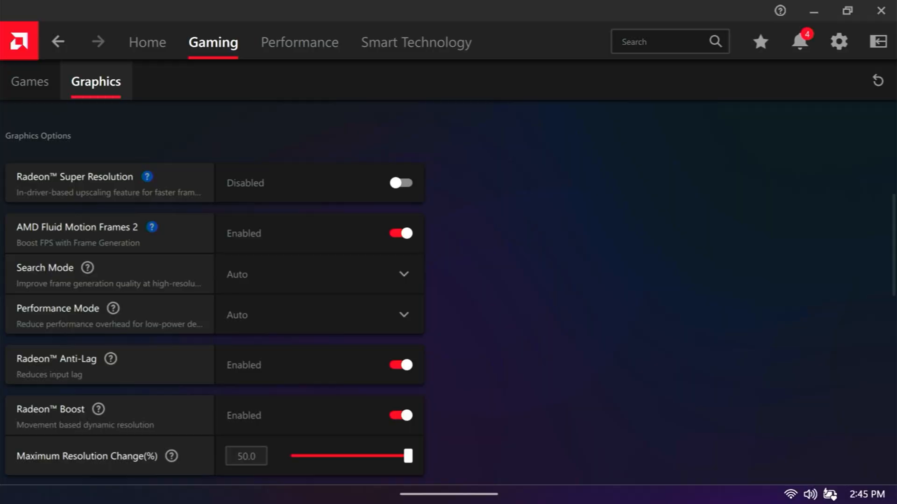
pyautogui.click(839, 42)
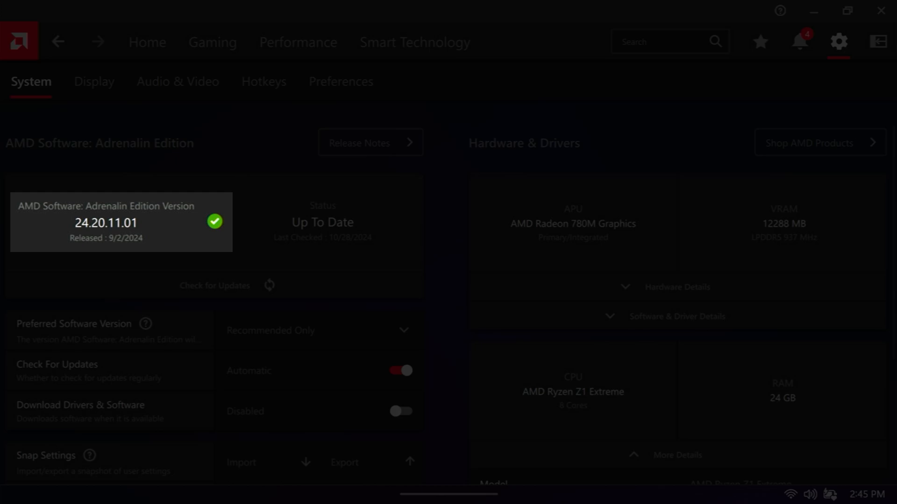
pyautogui.scroll(-3)
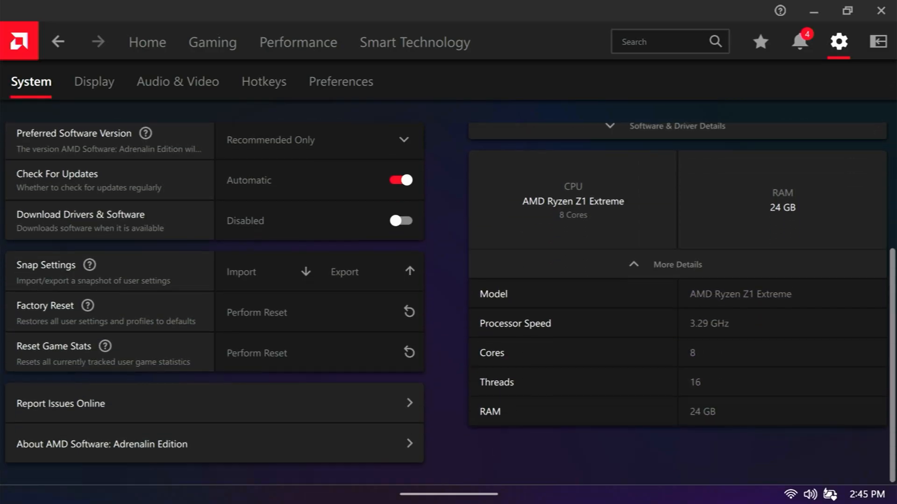
pyautogui.scroll(3)
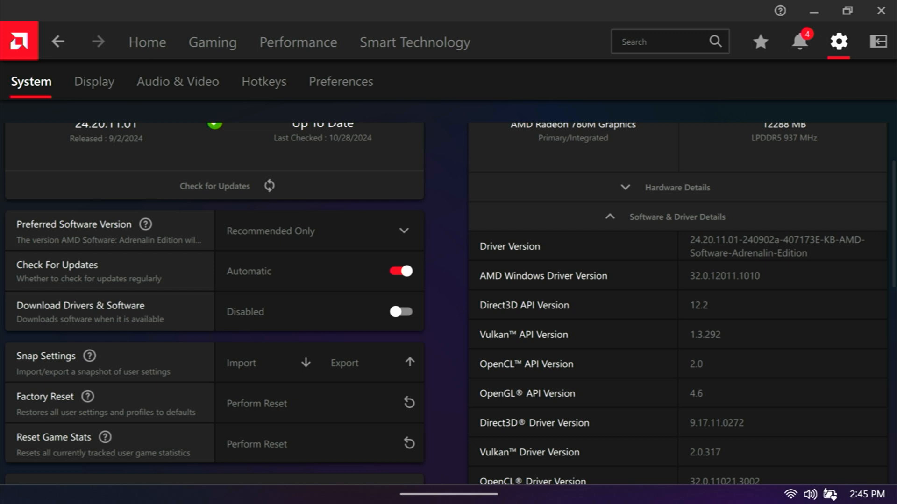
pyautogui.scroll(3)
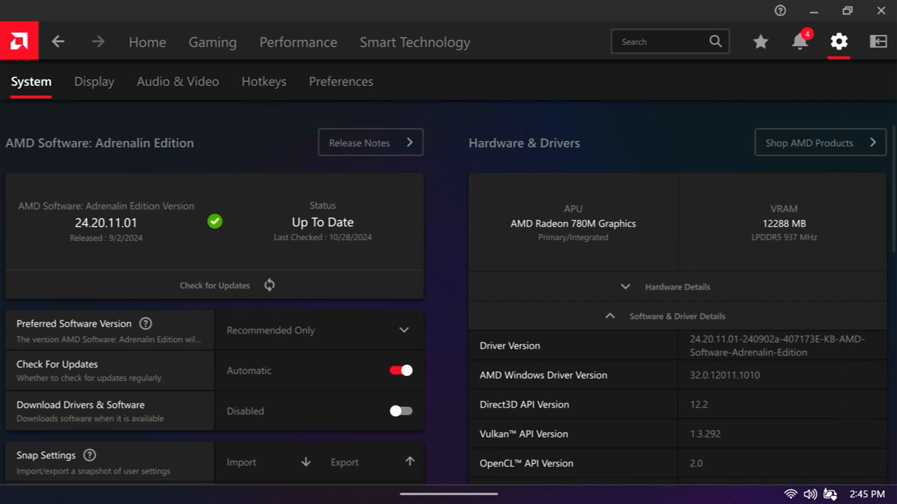